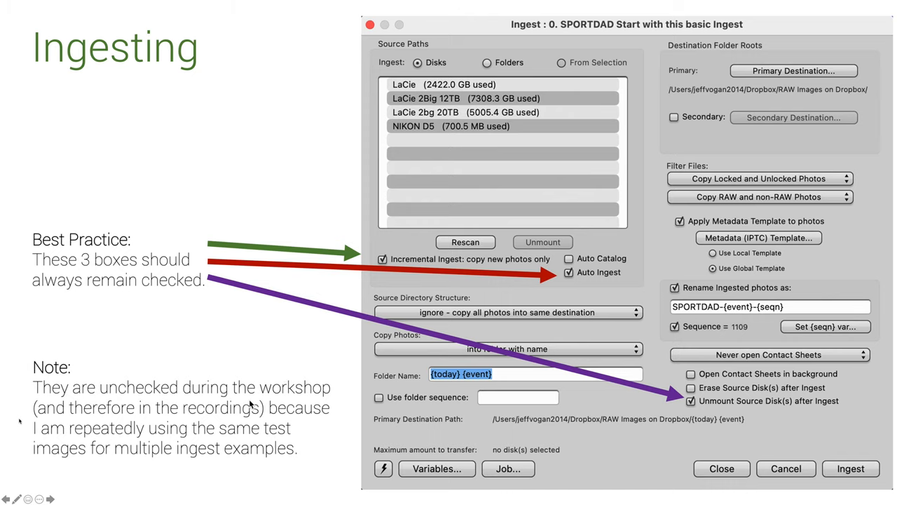
Advance to the Ingesting slide about naming folders and renaming images.
{"action": "left_click", "coordinate": [48, 496]}
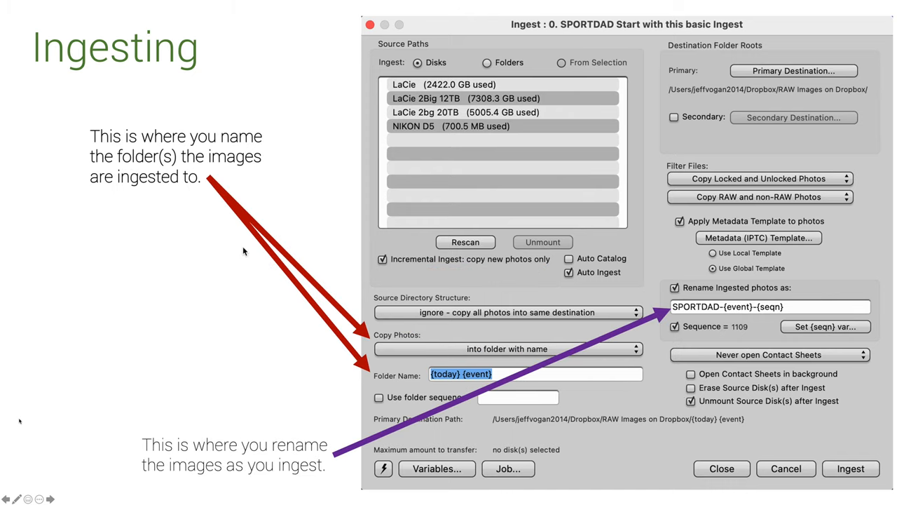
{"action": "mouse_move", "coordinate": [384, 356]}
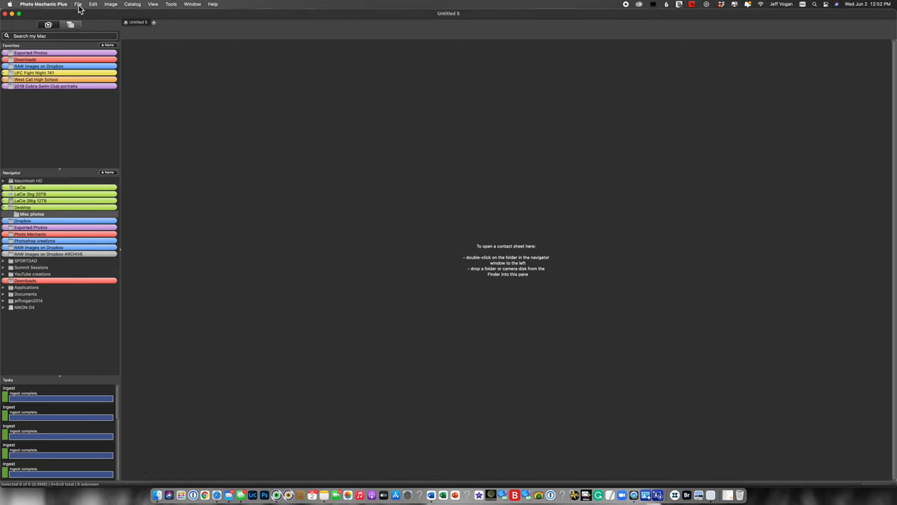
In File > Ingest, set the primary destination to a new Desktop folder 'Master folder for ingesting'.
{"action": "left_click", "coordinate": [84, 6]}
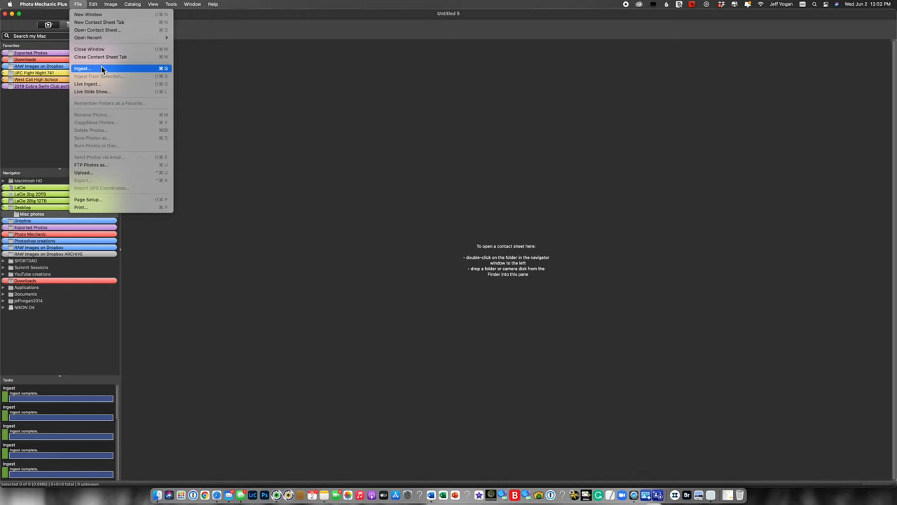
{"action": "left_click", "coordinate": [83, 68]}
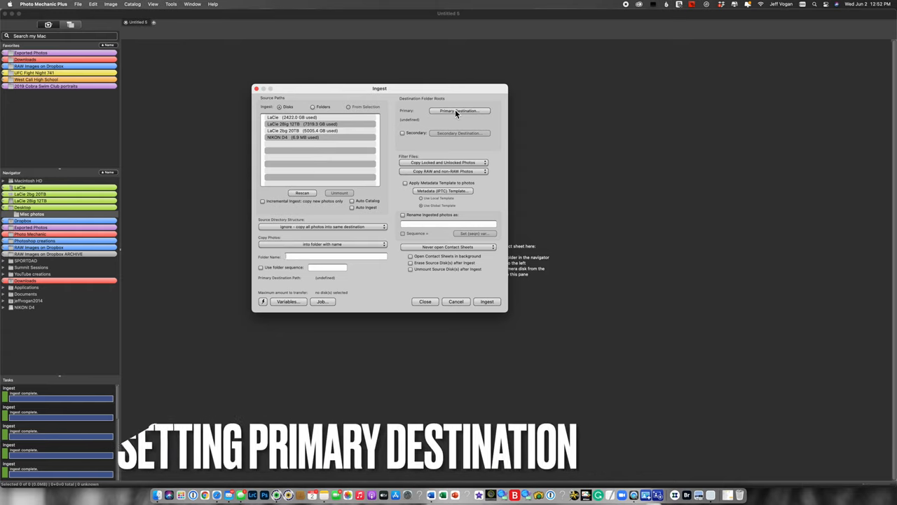
{"action": "left_click", "coordinate": [460, 111]}
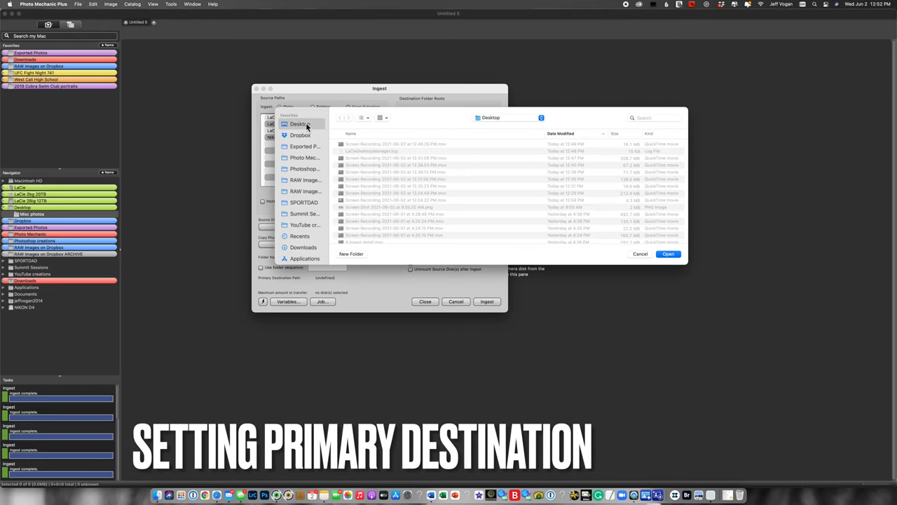
{"action": "left_click", "coordinate": [351, 253]}
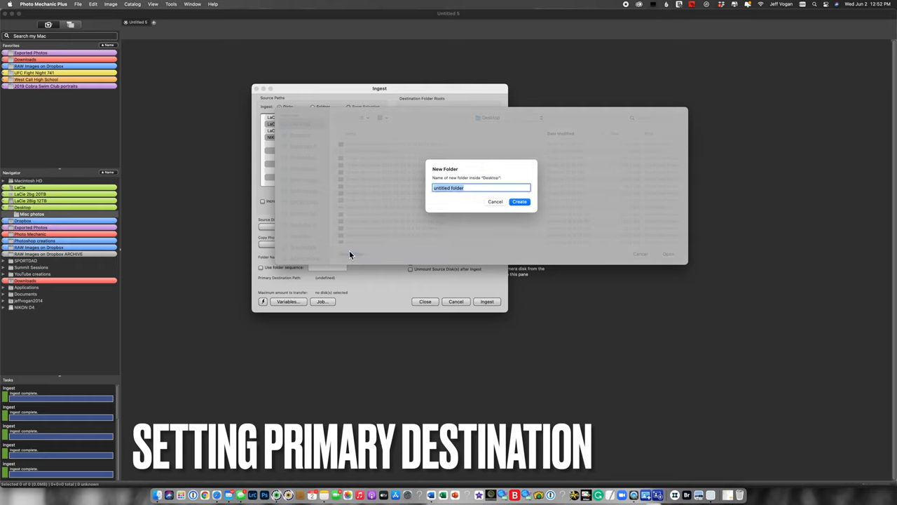
{"action": "type", "text": "Master fo"}
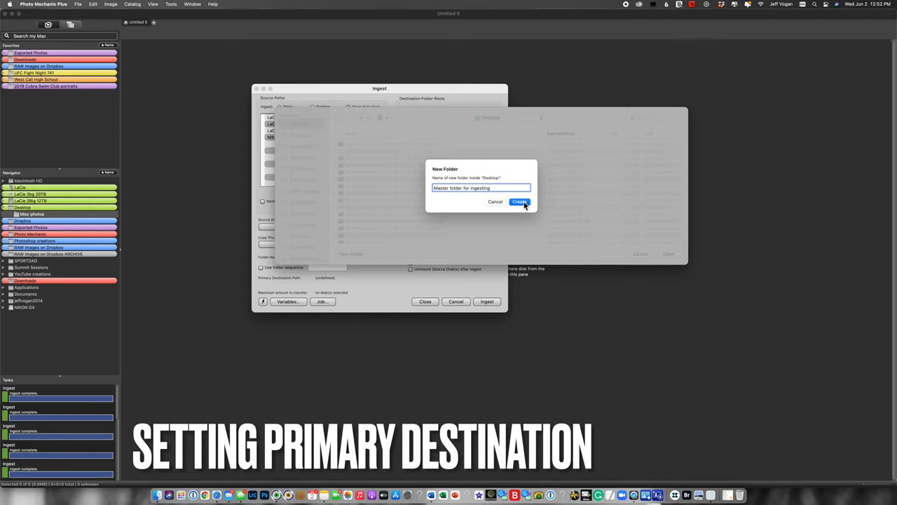
{"action": "left_click", "coordinate": [519, 202]}
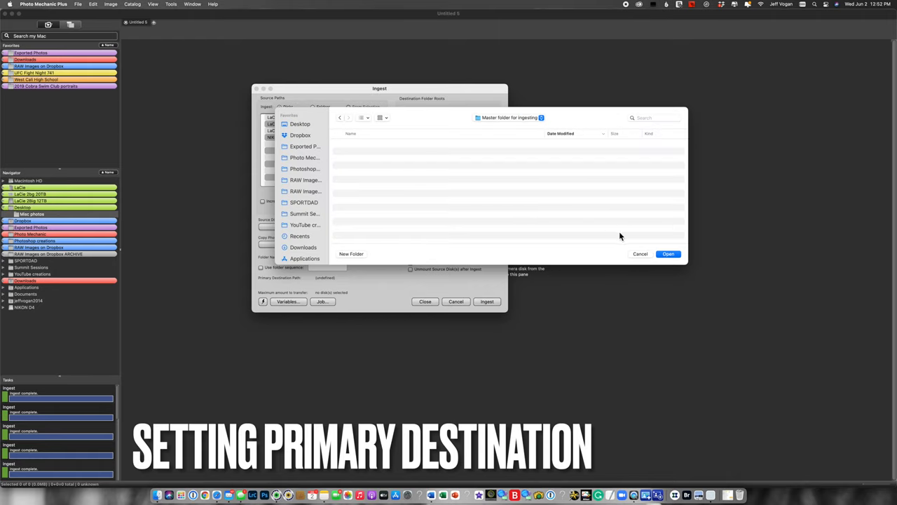
{"action": "left_click", "coordinate": [667, 254]}
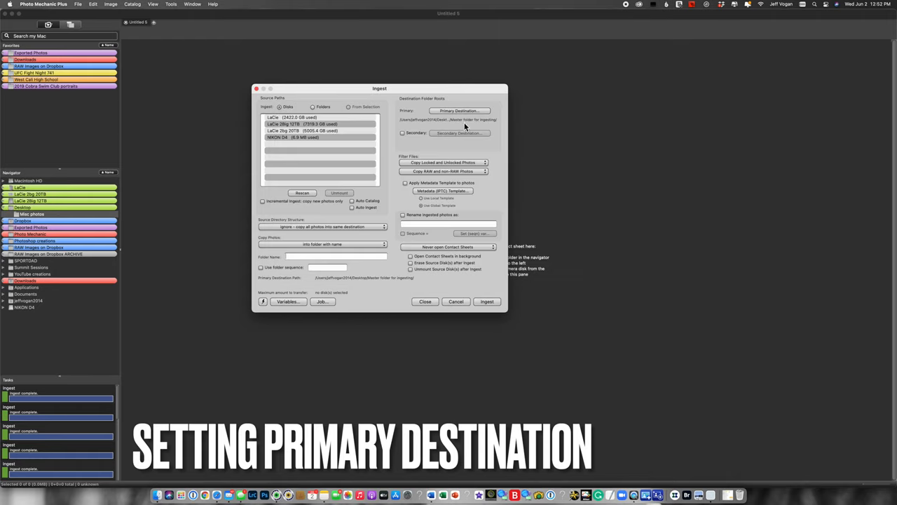
{"action": "mouse_move", "coordinate": [479, 124]}
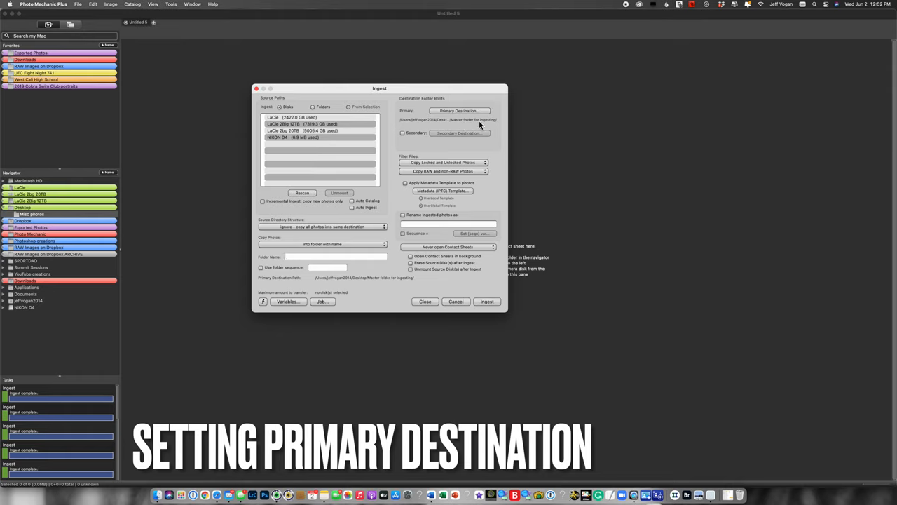
{"action": "mouse_move", "coordinate": [449, 121]}
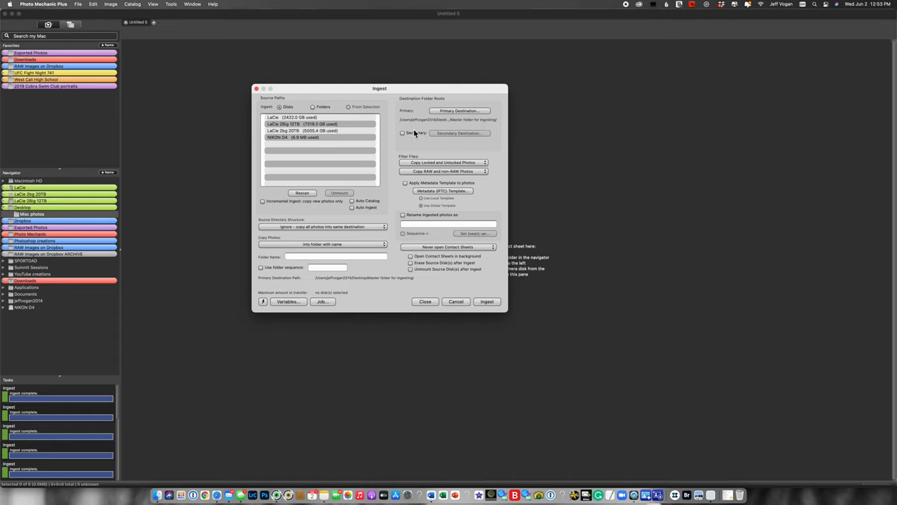
{"action": "left_click", "coordinate": [404, 133]}
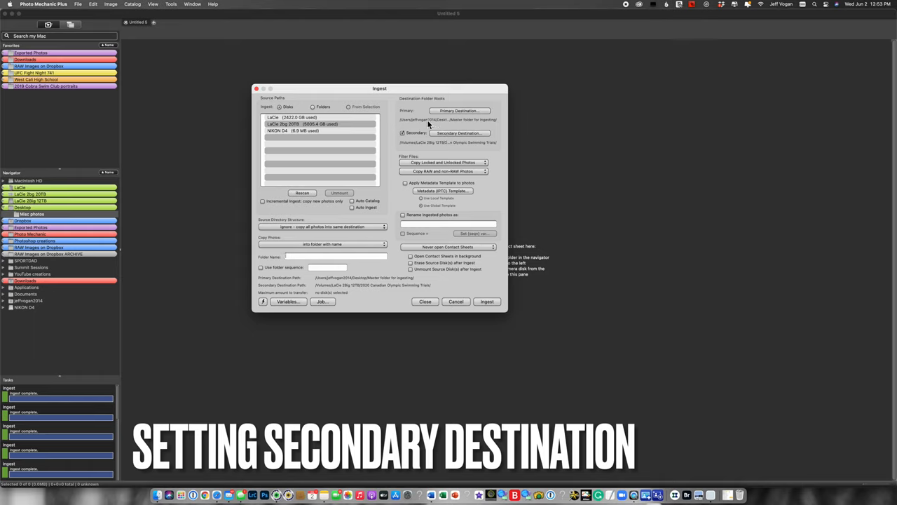
{"action": "mouse_move", "coordinate": [479, 125]}
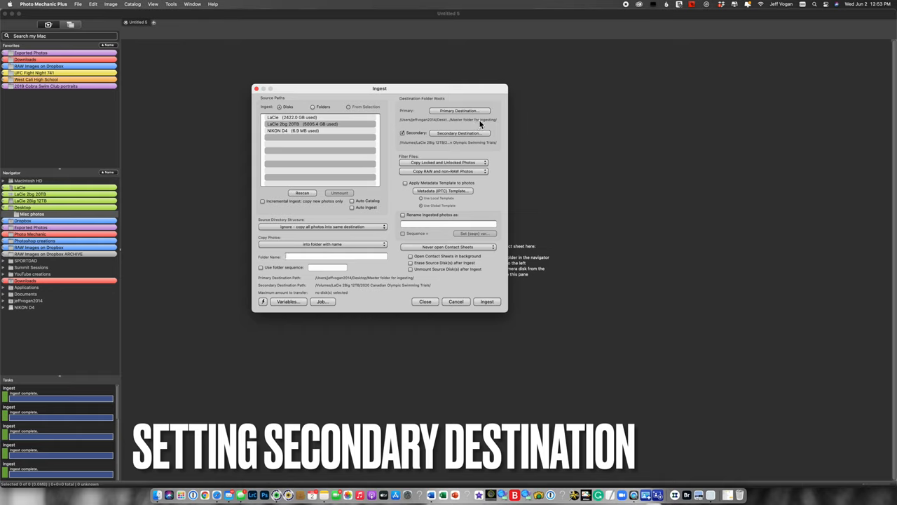
{"action": "mouse_move", "coordinate": [468, 123]}
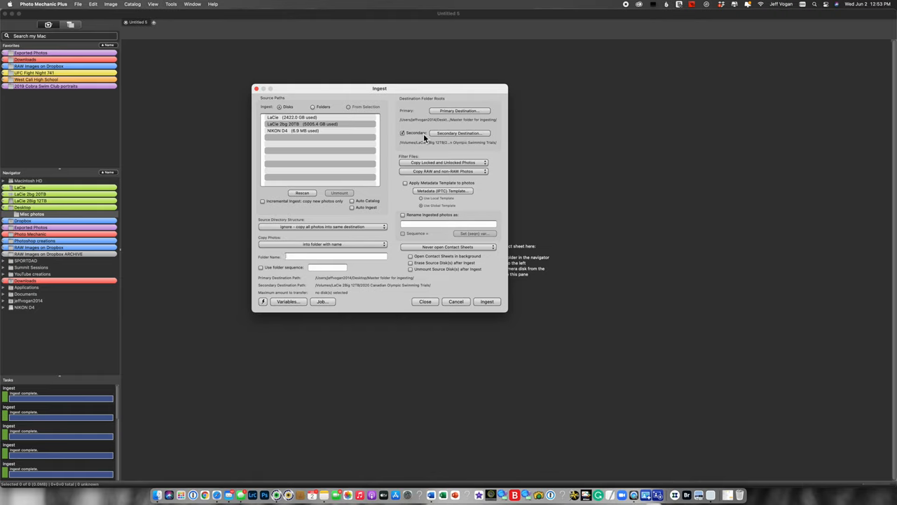
{"action": "left_click", "coordinate": [404, 133]}
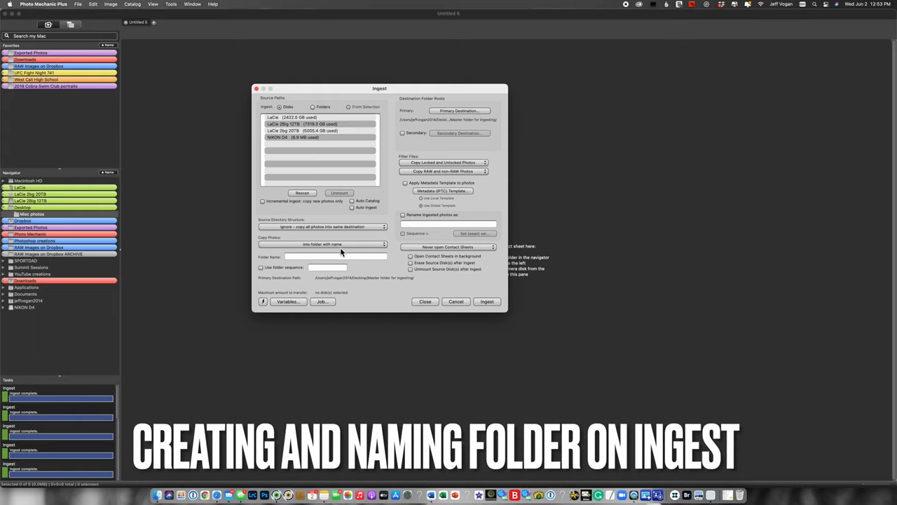
Copy photos into a folder whose name is built from an inserted naming variable.
{"action": "left_click", "coordinate": [335, 244]}
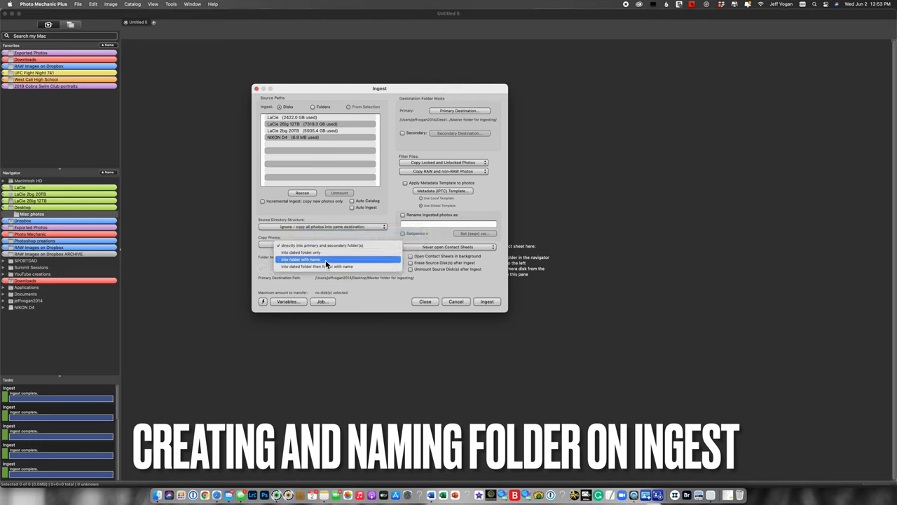
{"action": "left_click", "coordinate": [323, 259]}
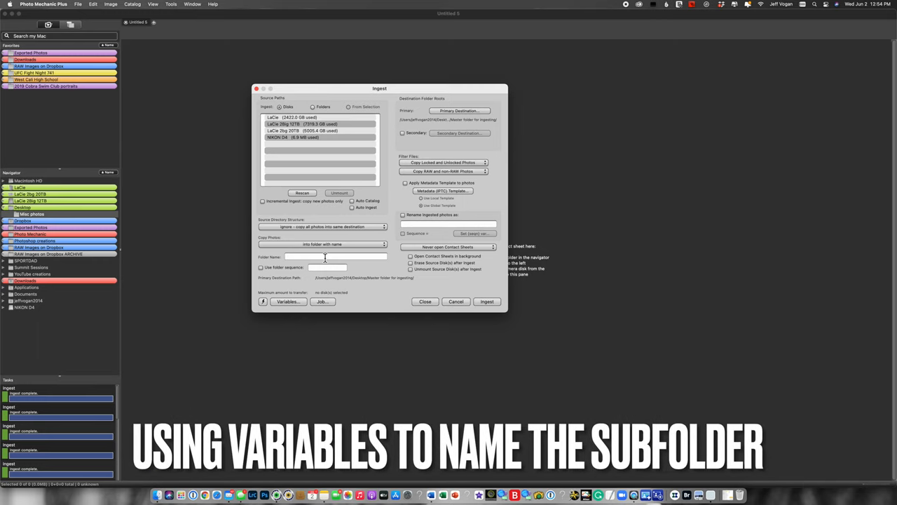
{"action": "left_click", "coordinate": [289, 301]}
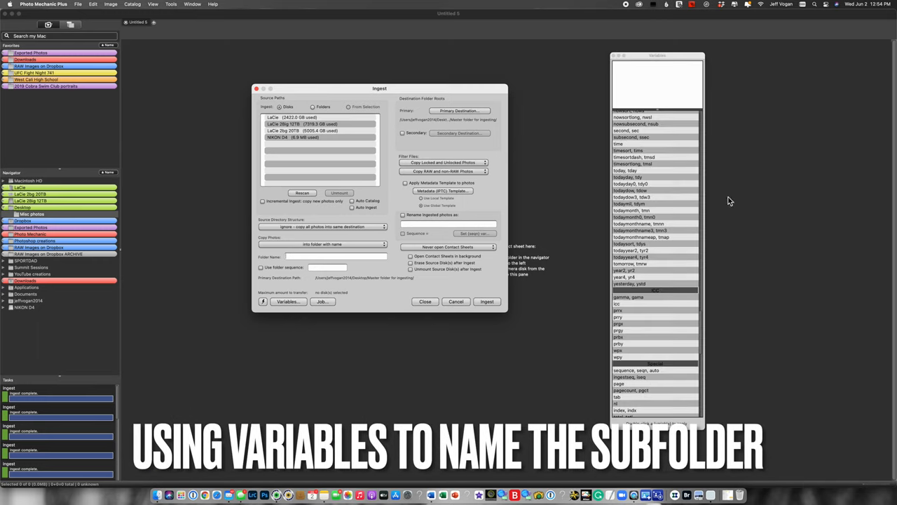
{"action": "scroll", "scroll_direction": "down", "scroll_amount": 3}
{"action": "type", "text": "{datesort"}
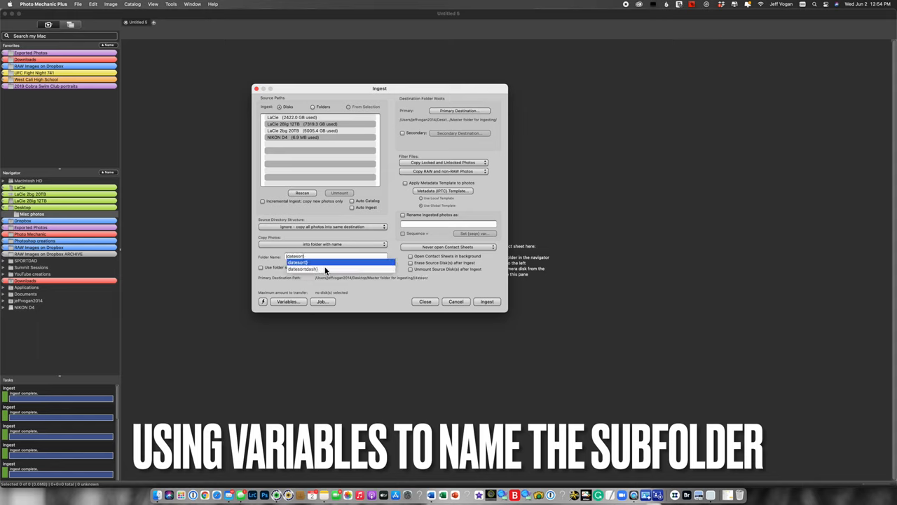
{"action": "left_click", "coordinate": [301, 269]}
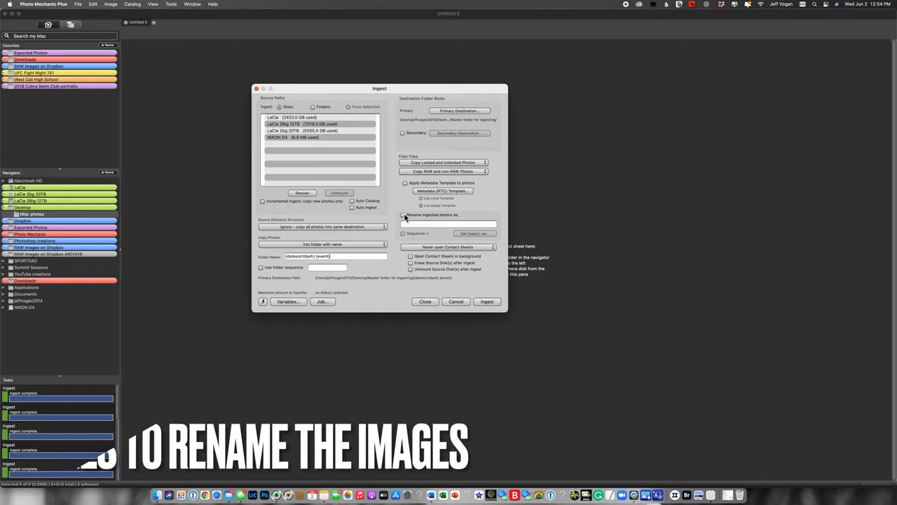
Rename ingested photos as SPORTDAD_{event} with a sequence number starting at 0001.
{"action": "left_click", "coordinate": [404, 214]}
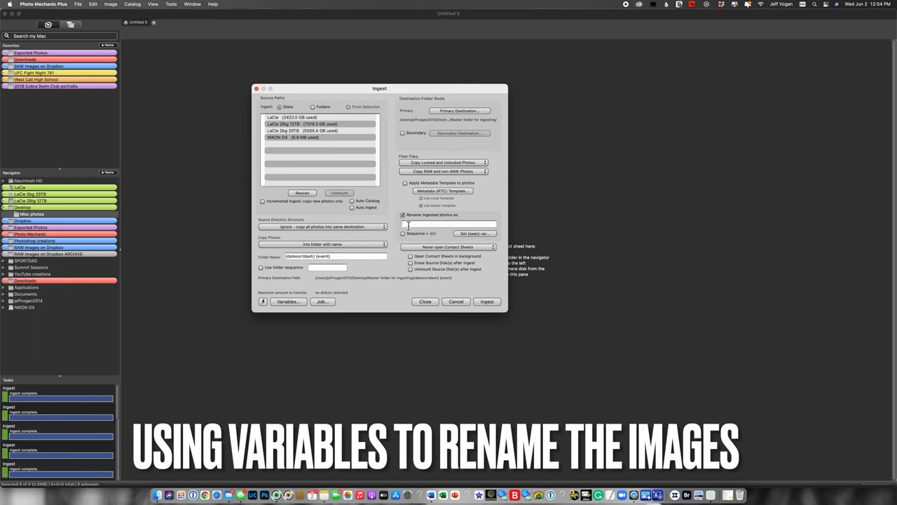
{"action": "type", "text": "SPORTDAD"}
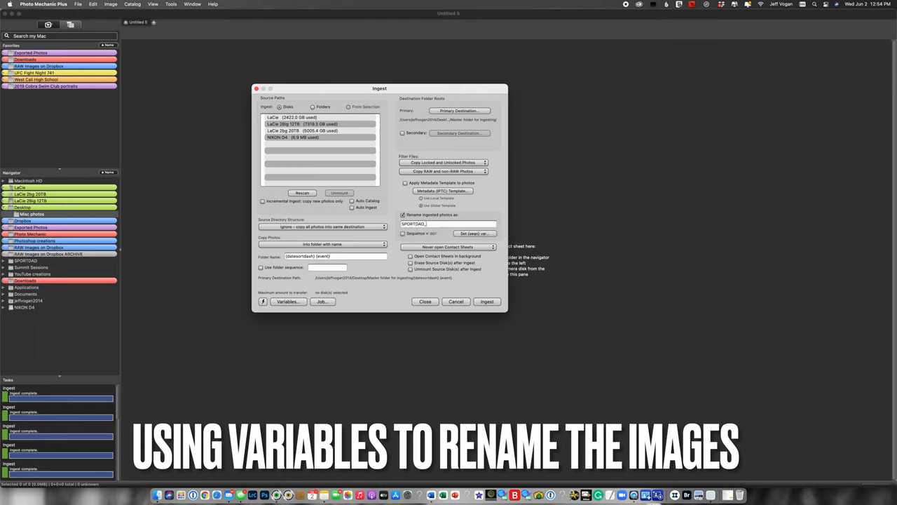
{"action": "type", "text": "_{event}_"}
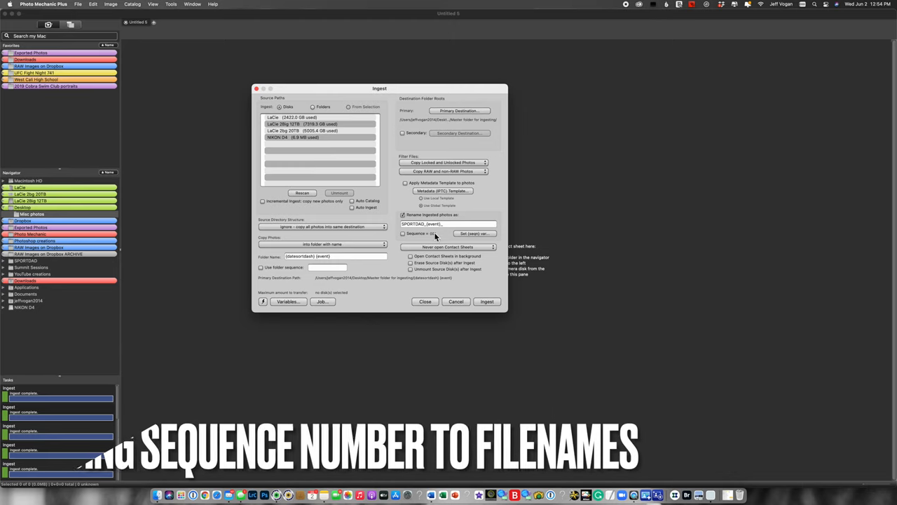
{"action": "left_click", "coordinate": [404, 232]}
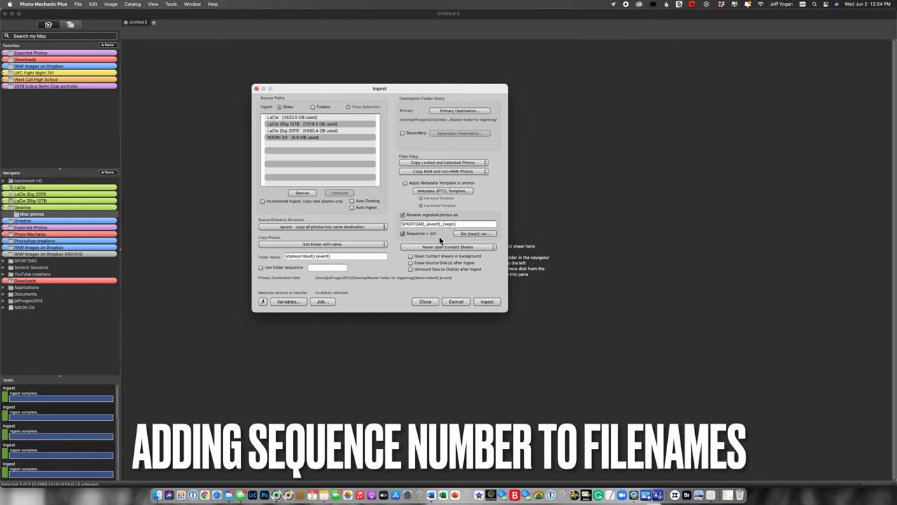
{"action": "left_click", "coordinate": [474, 233]}
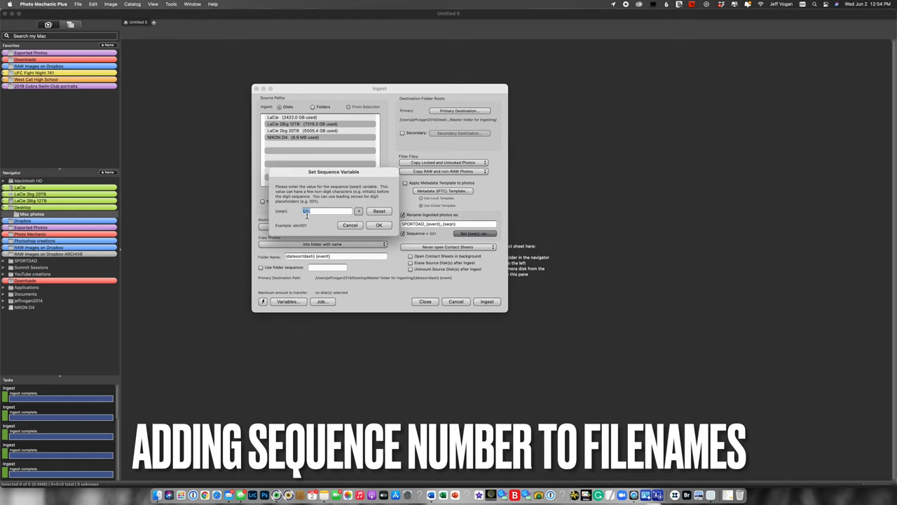
{"action": "type", "text": "0001"}
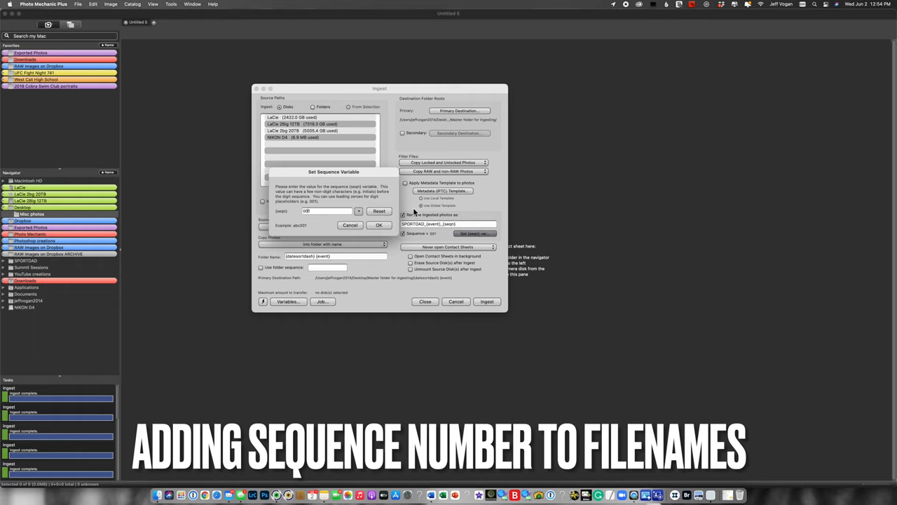
{"action": "left_click", "coordinate": [378, 210]}
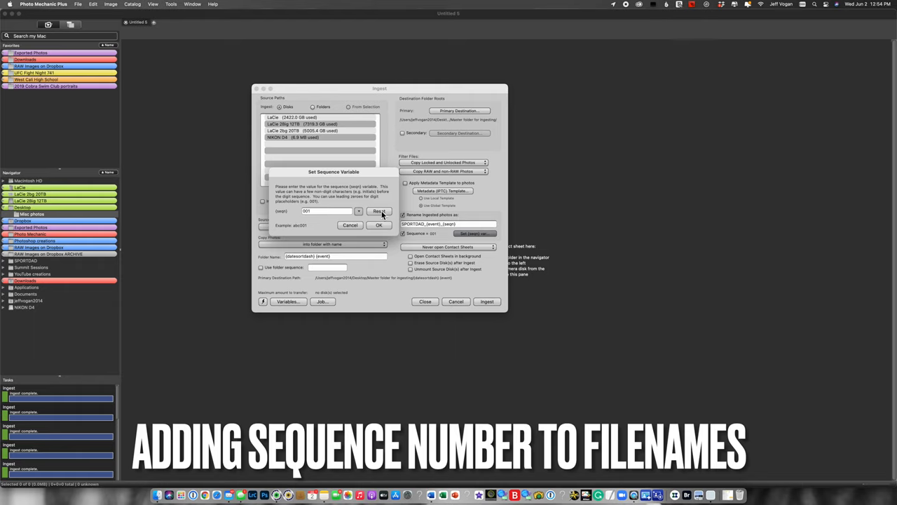
{"action": "left_click", "coordinate": [379, 225]}
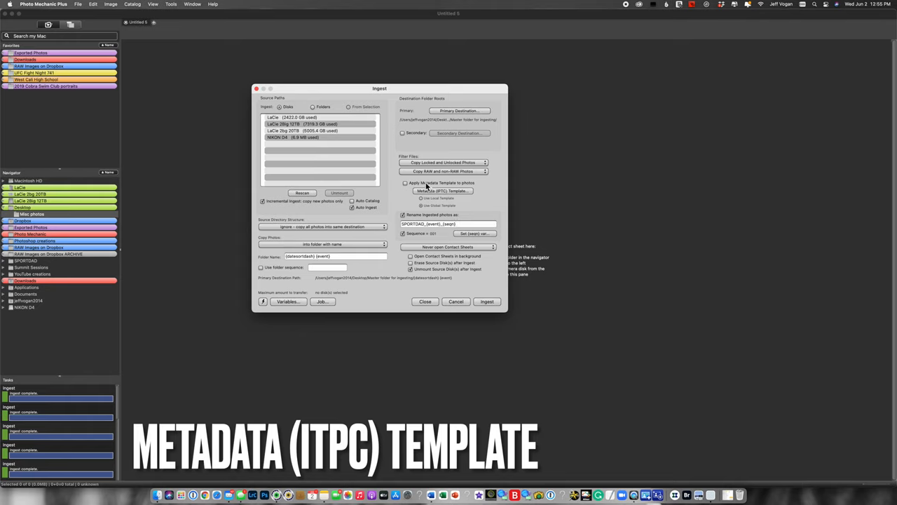
In the ingest Metadata (IPTC) Template, fill the Event field with 'Samp'.
{"action": "left_click", "coordinate": [404, 182]}
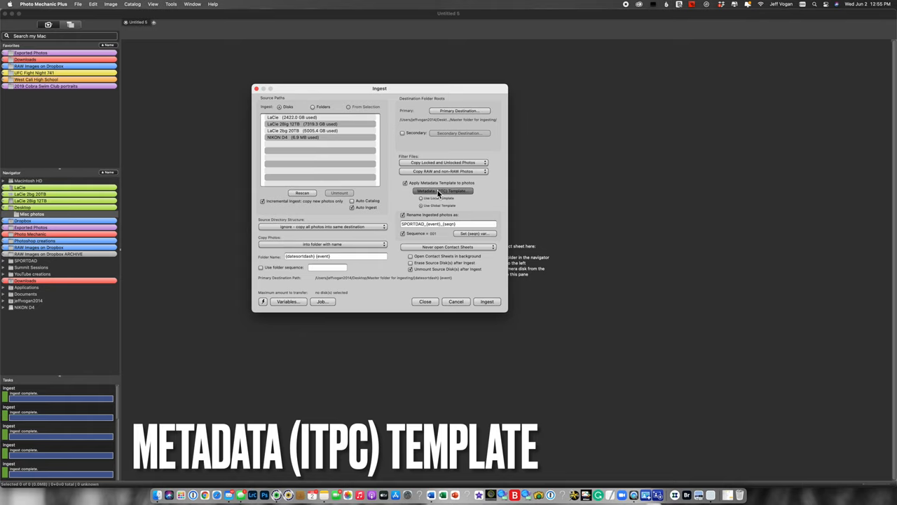
{"action": "left_click", "coordinate": [442, 191]}
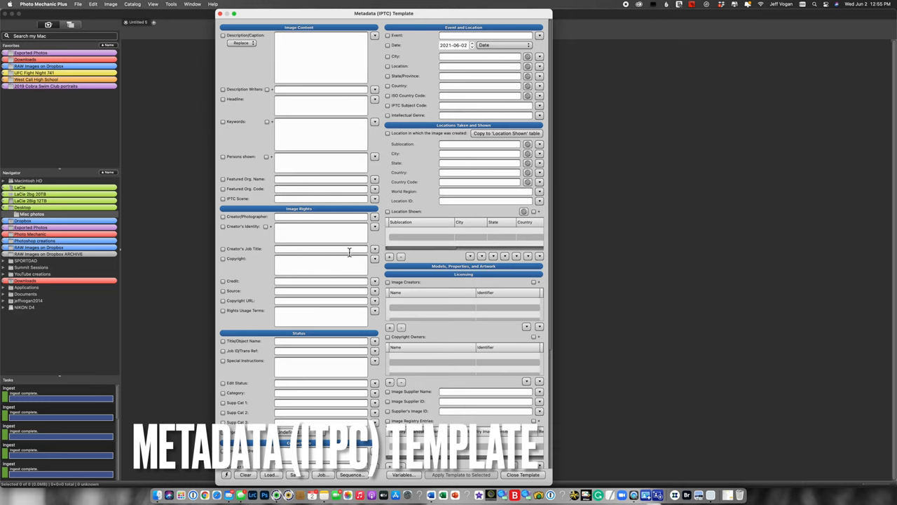
{"action": "scroll", "scroll_direction": "down", "scroll_amount": 3}
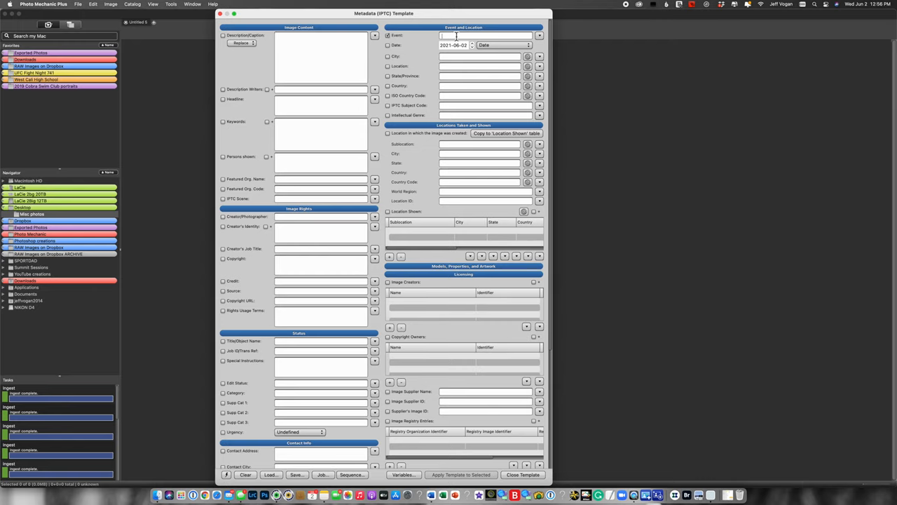
{"action": "type", "text": "Samp"}
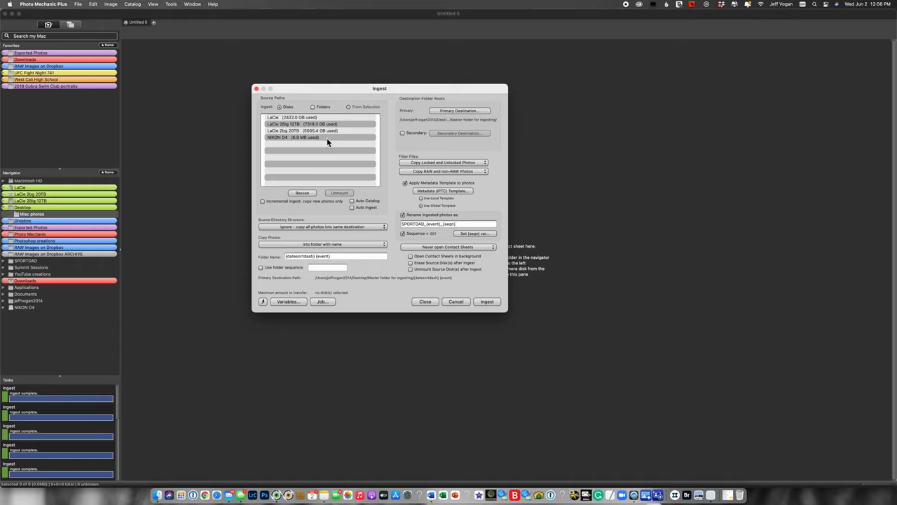
Ingest the photos from the NIKON D4 card into the master ingest folder.
{"action": "left_click", "coordinate": [321, 137]}
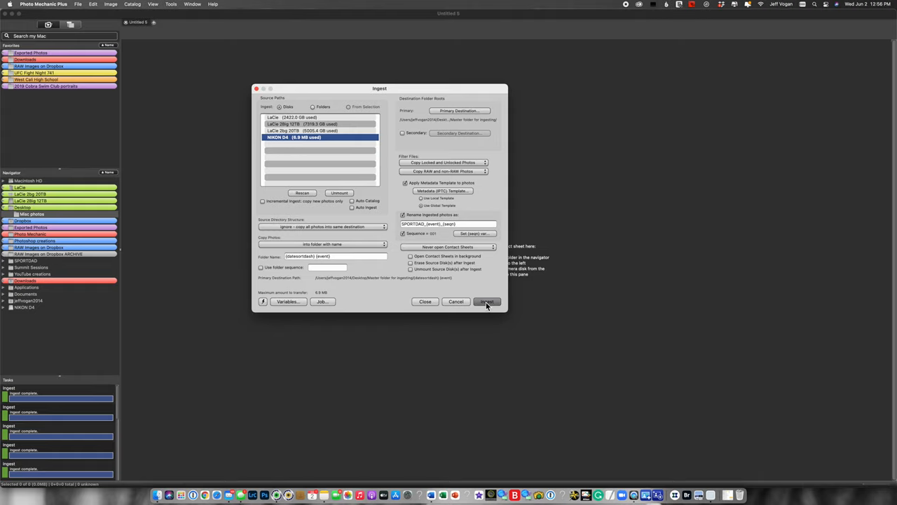
{"action": "left_click", "coordinate": [487, 301]}
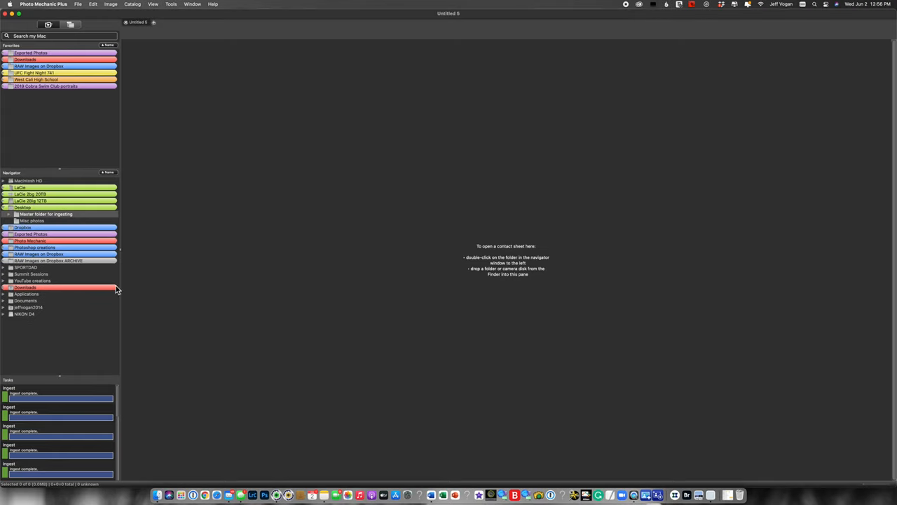
{"action": "left_click", "coordinate": [17, 213]}
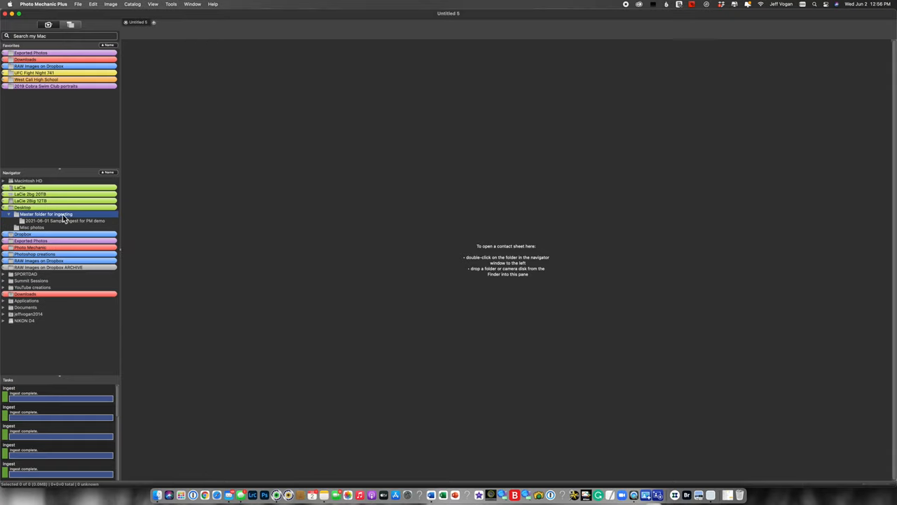
Add the Master folder for ingesting to Favorites and reveal its sample ingest subfolder.
{"action": "right_click", "coordinate": [45, 213]}
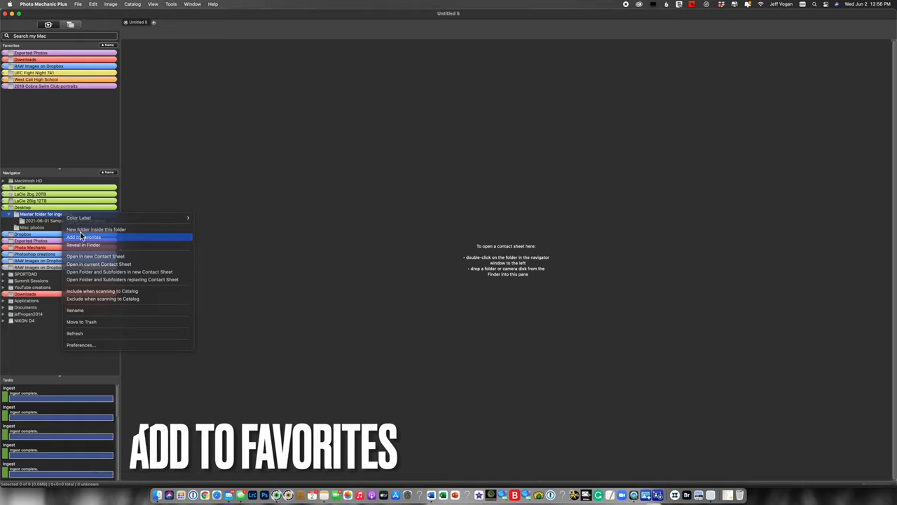
{"action": "left_click", "coordinate": [82, 237]}
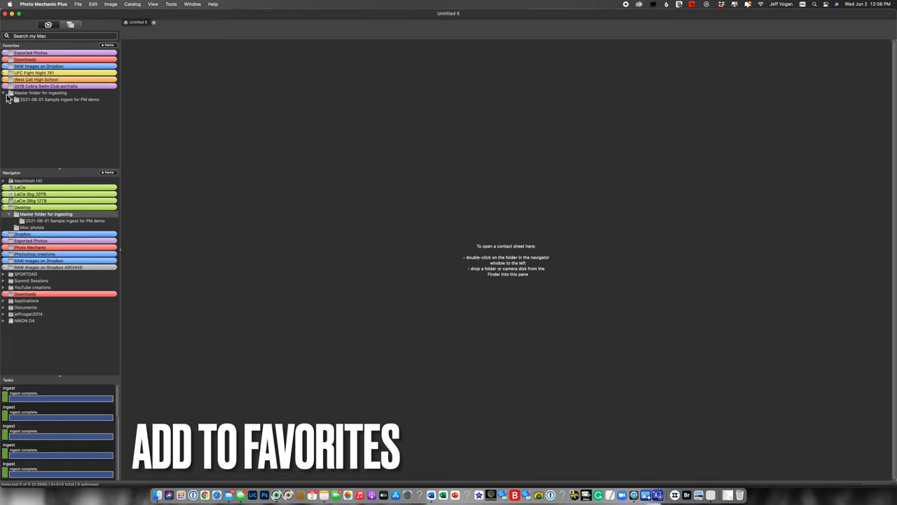
{"action": "left_click", "coordinate": [59, 98]}
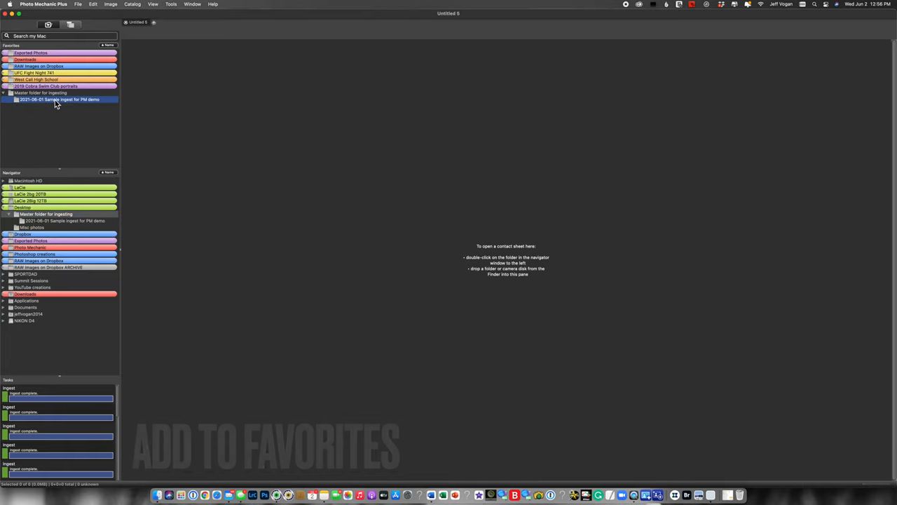
Open the 2021-06-01 Sample ingest folder as a contact sheet of the five SPORTDAD photos.
{"action": "double_click", "coordinate": [59, 98]}
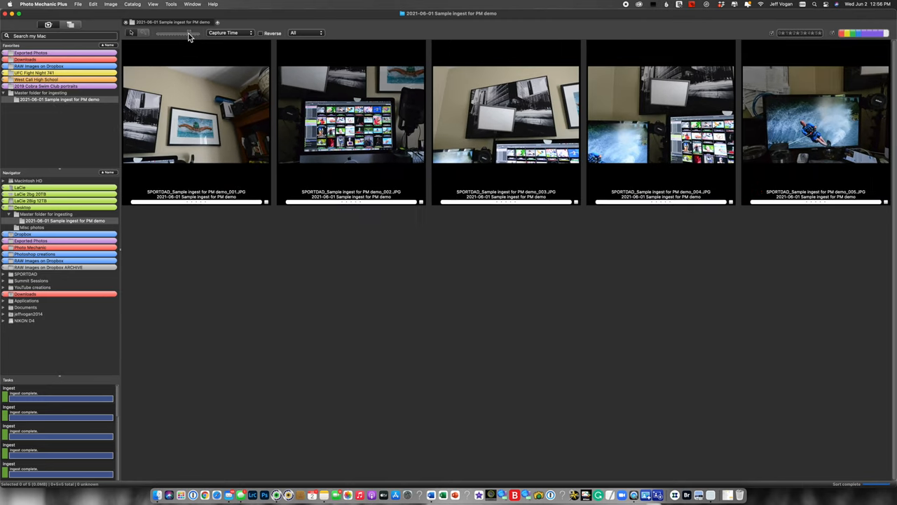
{"action": "mouse_move", "coordinate": [196, 115]}
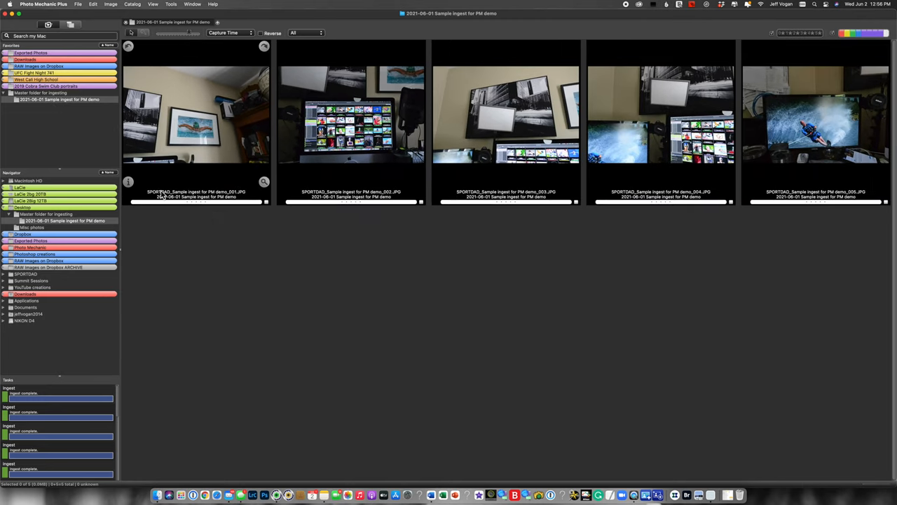
{"action": "mouse_move", "coordinate": [155, 196]}
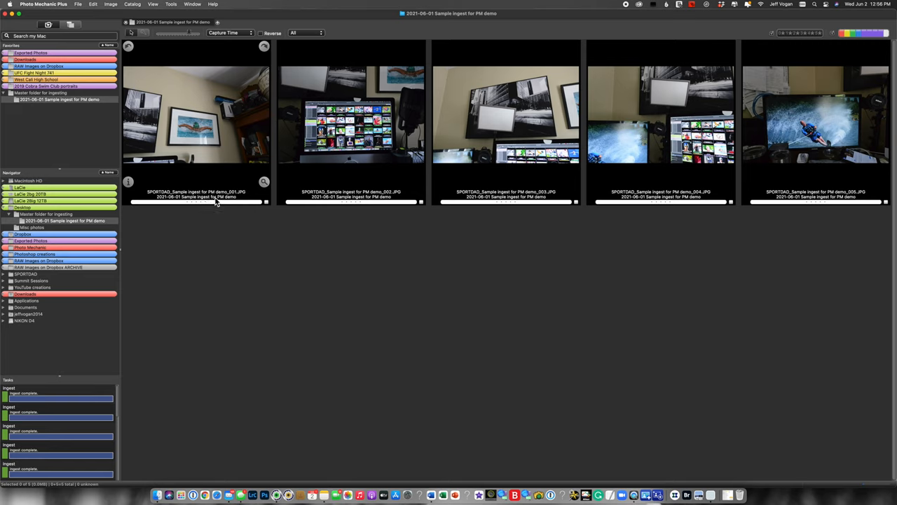
{"action": "mouse_move", "coordinate": [216, 199]}
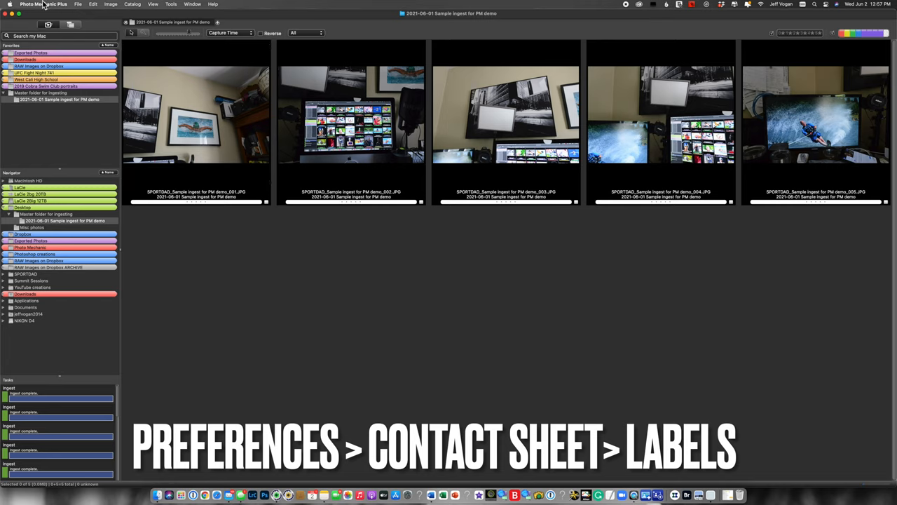
{"action": "left_click", "coordinate": [39, 6]}
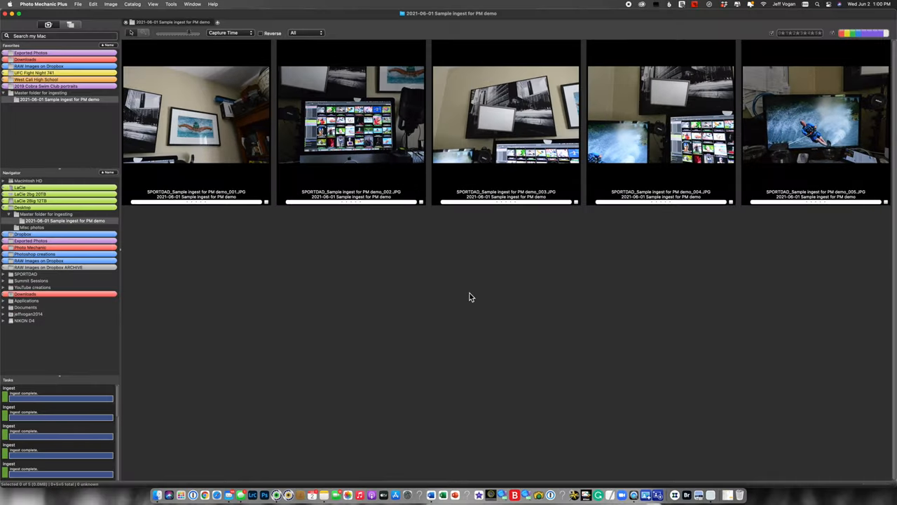
{"action": "mouse_move", "coordinate": [751, 187]}
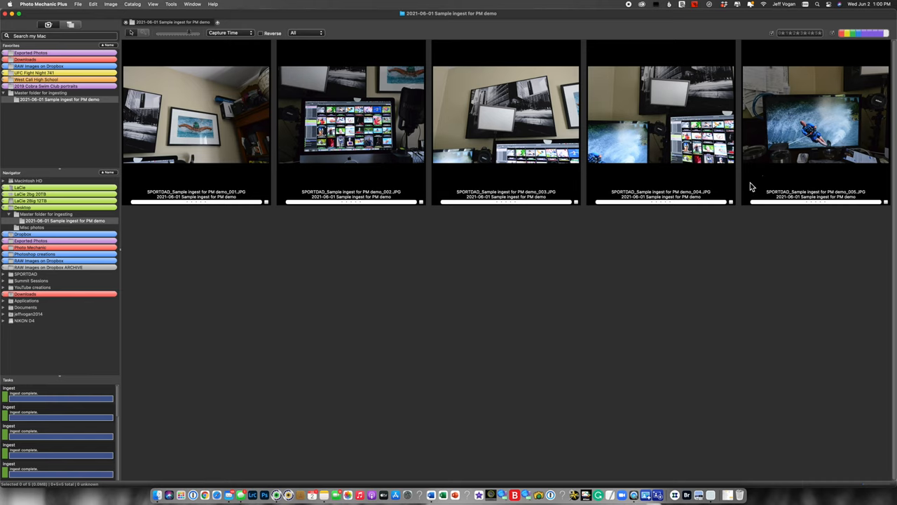
Review the IPTC metadata of the ingested photos in Metadata Info.
{"action": "left_click", "coordinate": [816, 129]}
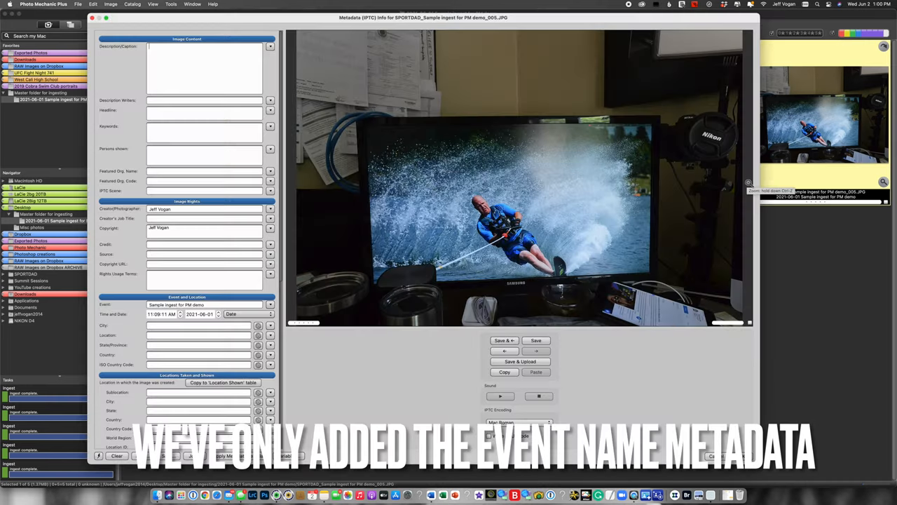
{"action": "scroll", "scroll_direction": "down", "scroll_amount": 3}
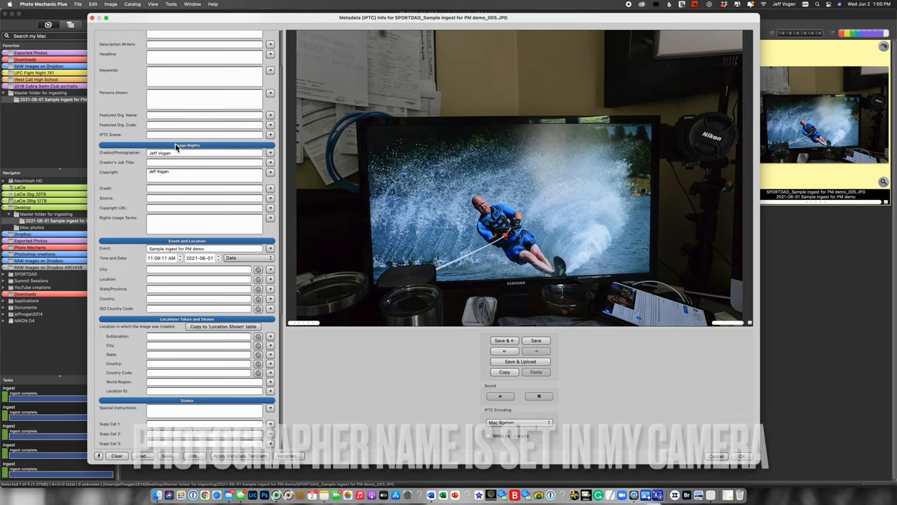
{"action": "scroll", "scroll_direction": "down", "scroll_amount": 3}
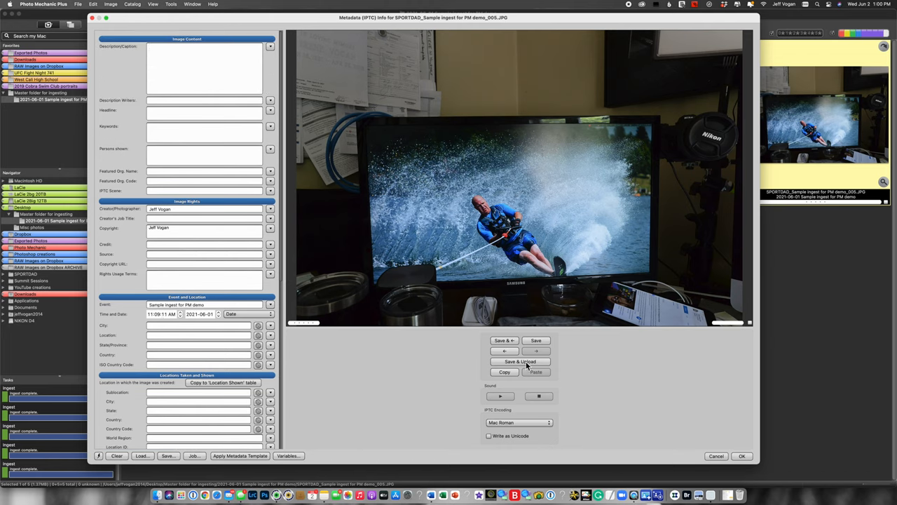
{"action": "left_click", "coordinate": [503, 350]}
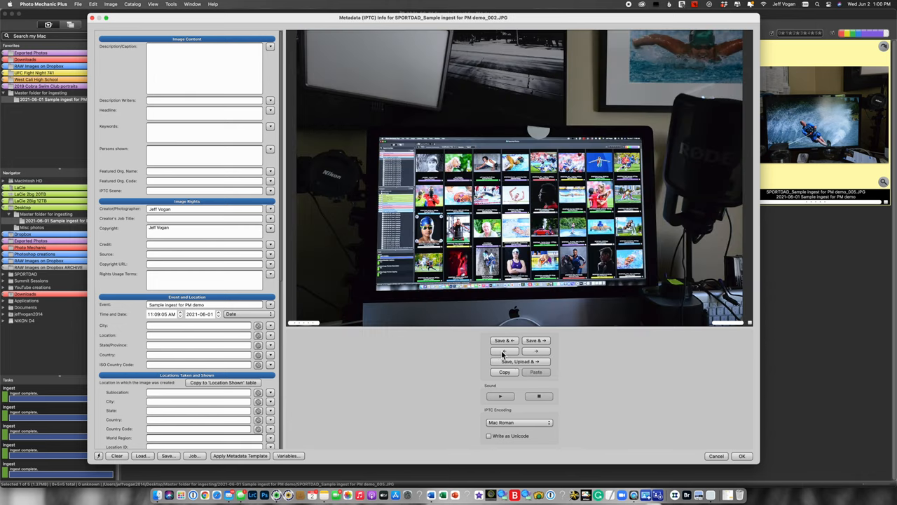
{"action": "left_click", "coordinate": [505, 350]}
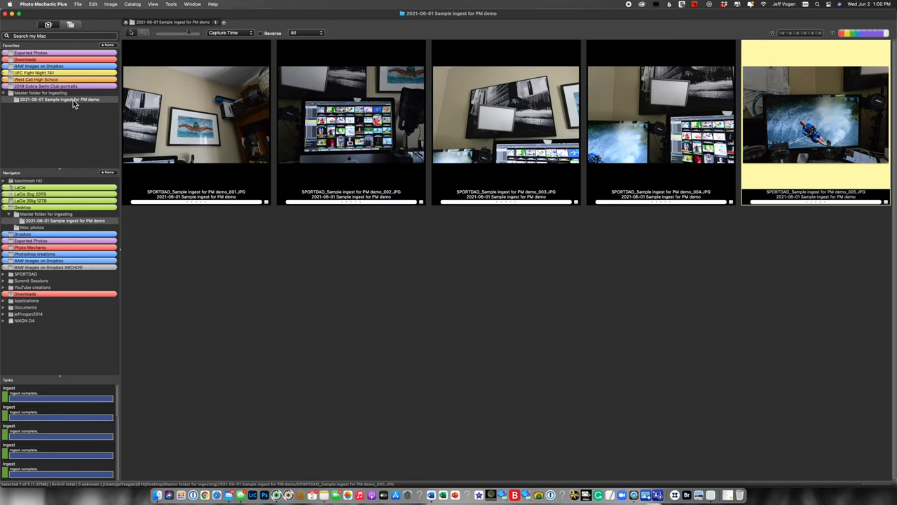
Move the sample ingest folder and its photos to the Trash.
{"action": "right_click", "coordinate": [35, 220]}
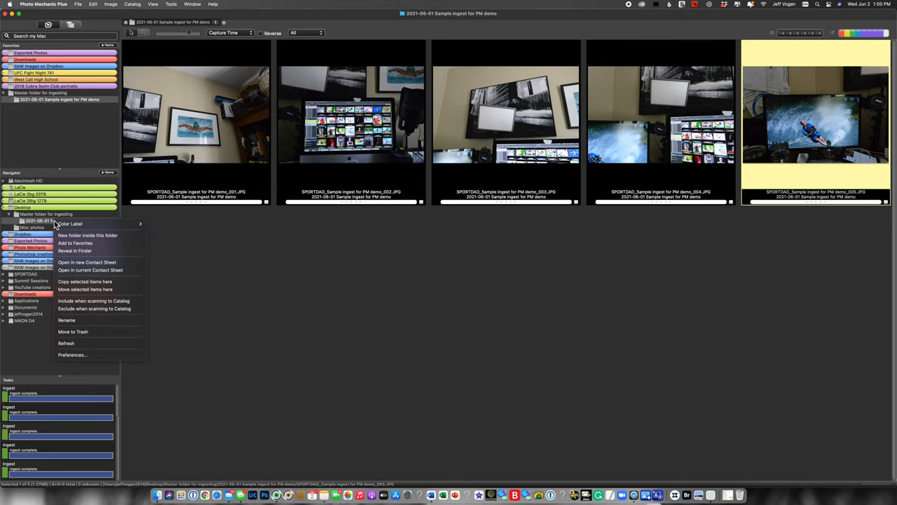
{"action": "mouse_move", "coordinate": [101, 331]}
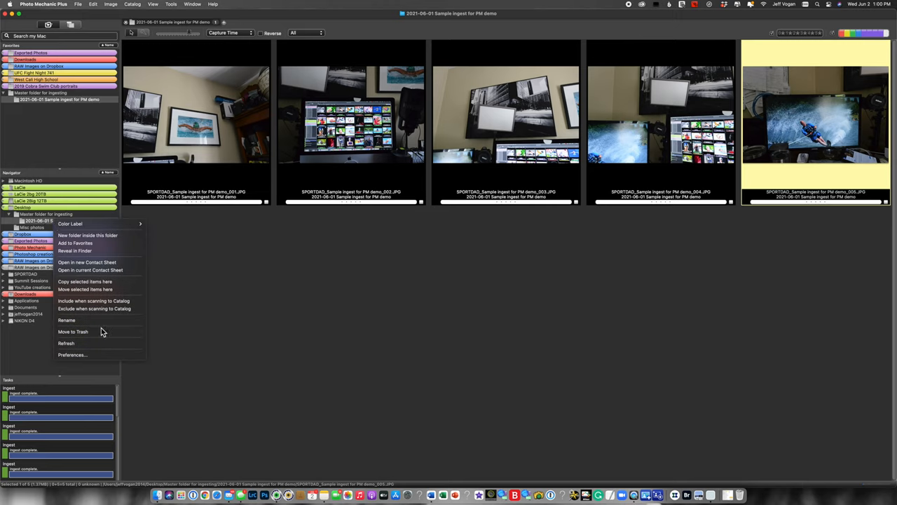
{"action": "left_click", "coordinate": [73, 330]}
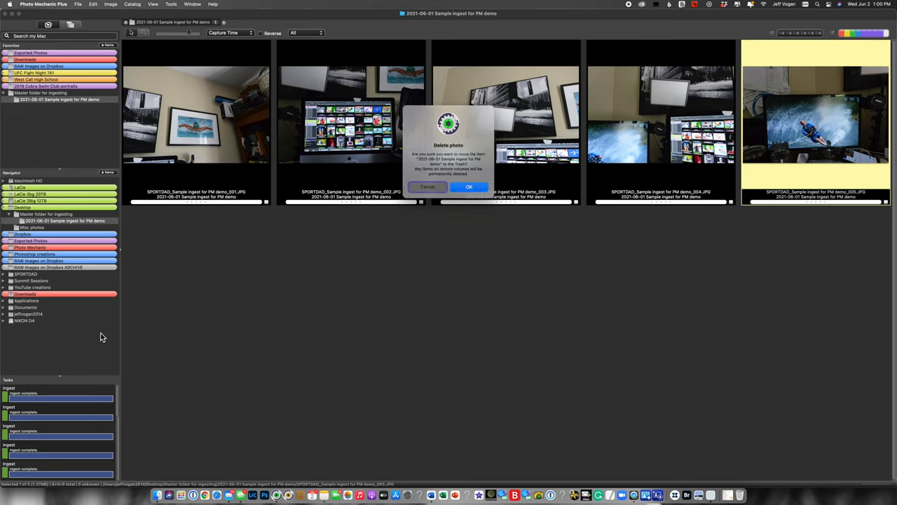
{"action": "left_click", "coordinate": [468, 186]}
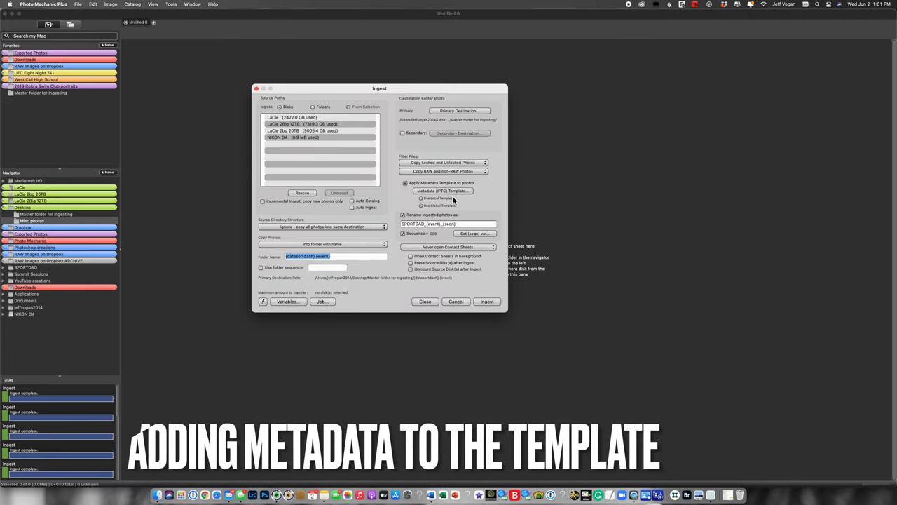
{"action": "mouse_move", "coordinate": [408, 120]}
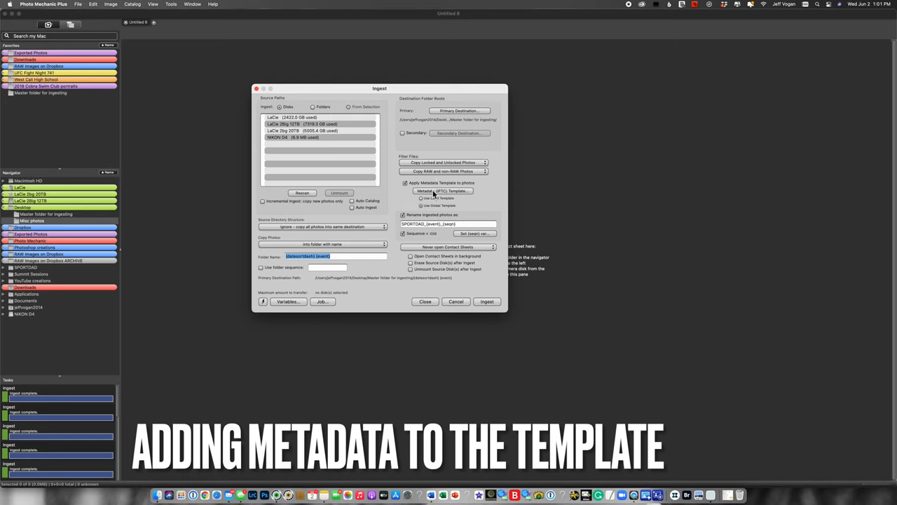
Load a previously saved SPORTDAD IPTC template into the ingest metadata template.
{"action": "left_click", "coordinate": [441, 190]}
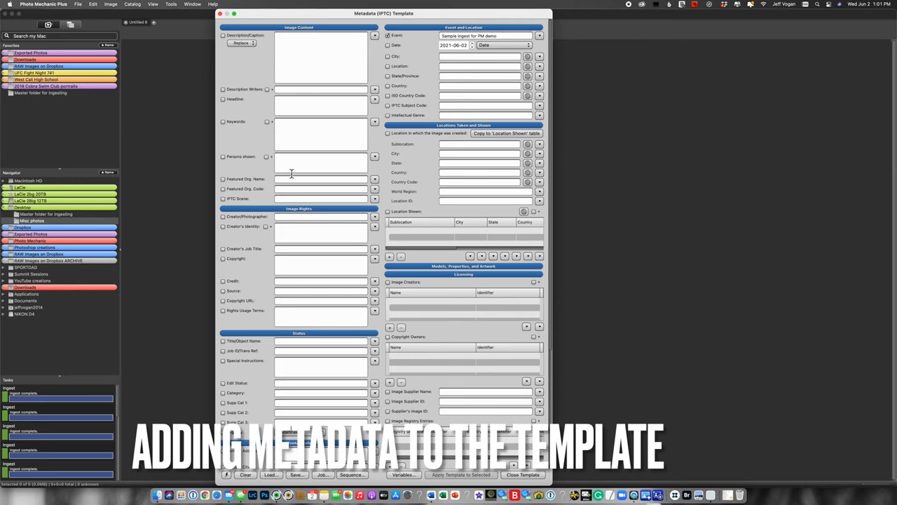
{"action": "scroll", "scroll_direction": "down", "scroll_amount": 3}
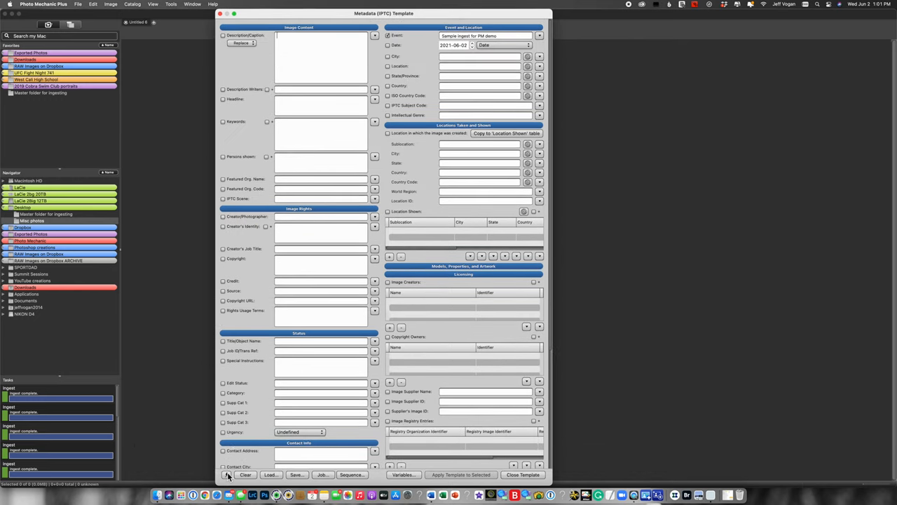
{"action": "left_click", "coordinate": [230, 473]}
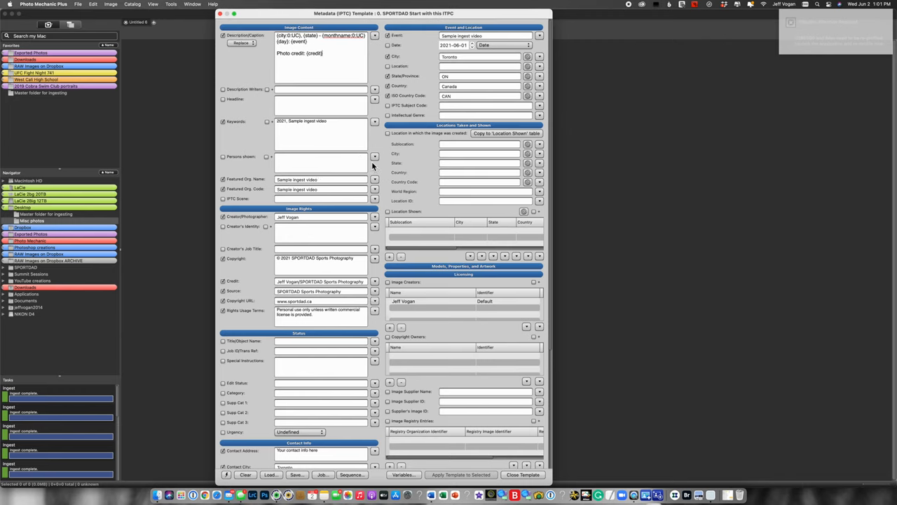
{"action": "mouse_move", "coordinate": [523, 474]}
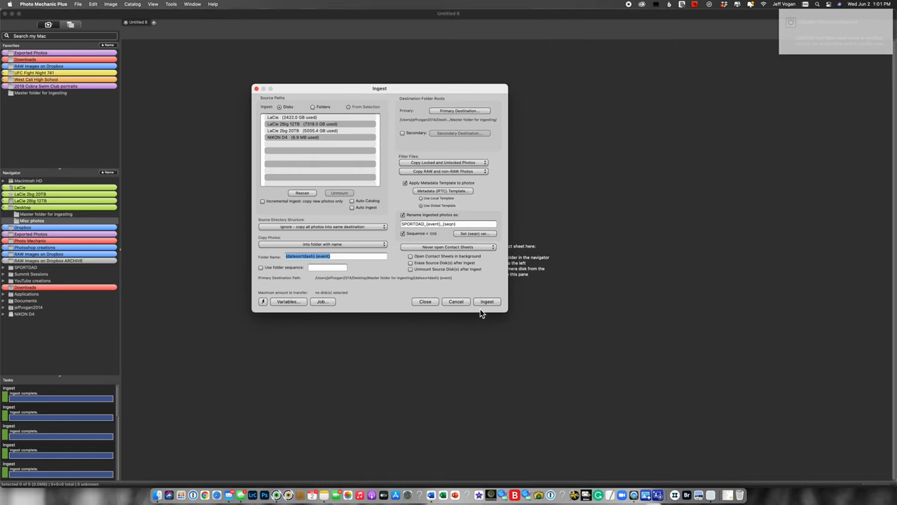
Ingest the NIKON D4 card again and open the new 2021-06-01 Sample ingest video folder.
{"action": "left_click", "coordinate": [314, 138]}
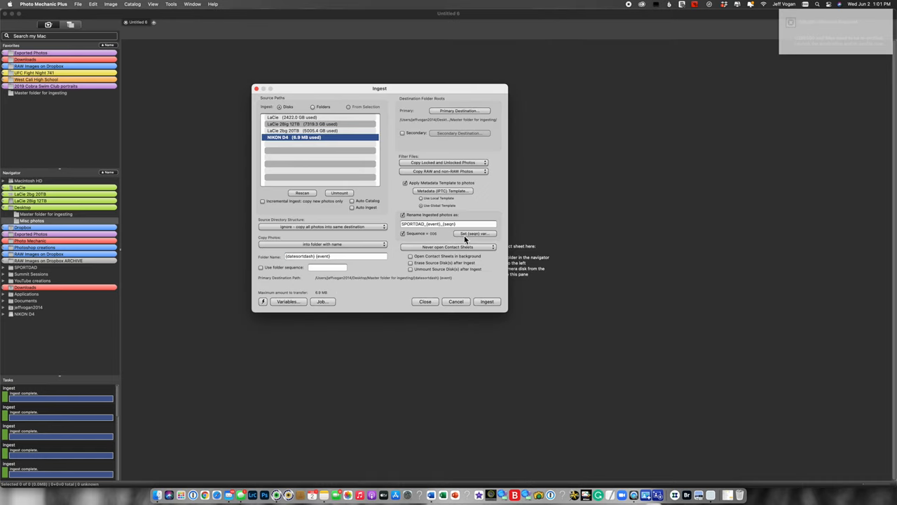
{"action": "left_click", "coordinate": [486, 301]}
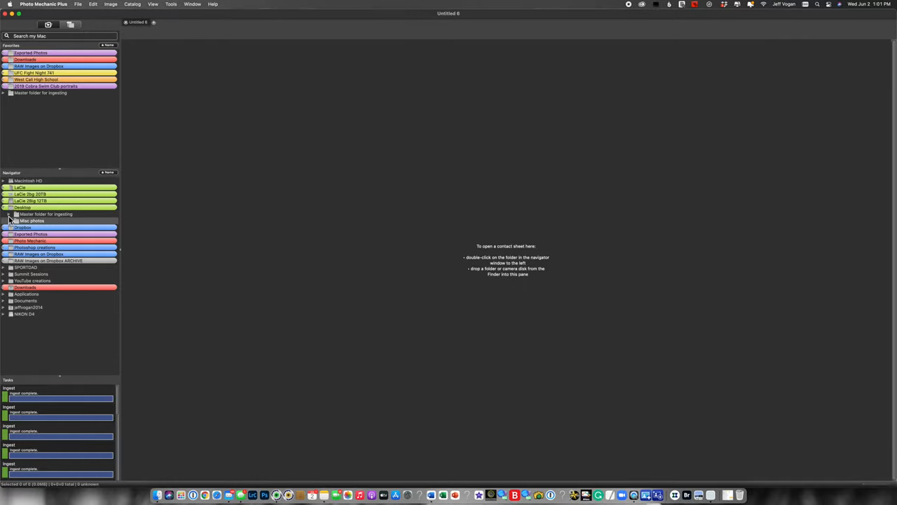
{"action": "left_click", "coordinate": [9, 215]}
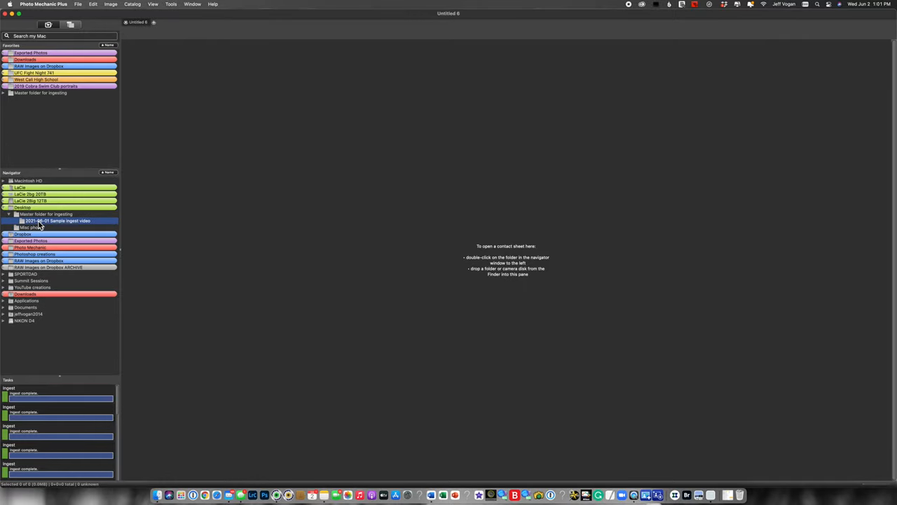
{"action": "left_click", "coordinate": [6, 93]}
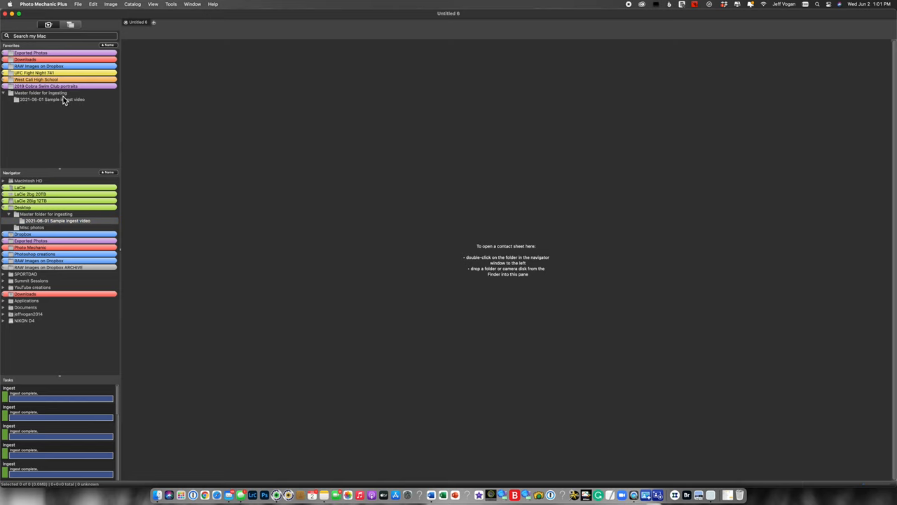
{"action": "double_click", "coordinate": [52, 98]}
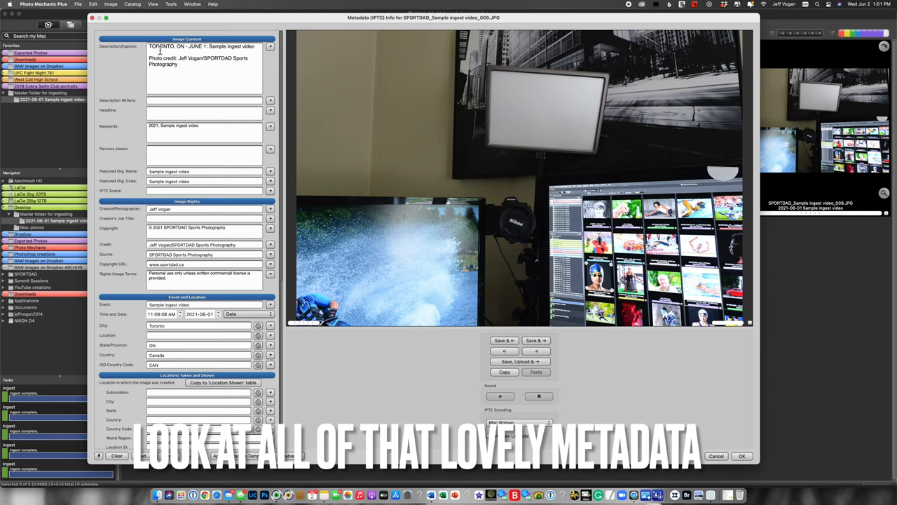
{"action": "mouse_move", "coordinate": [235, 190]}
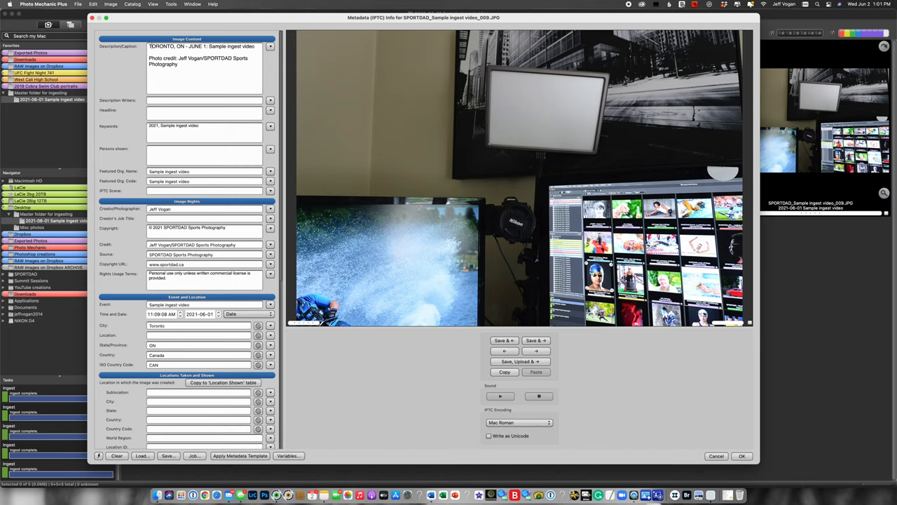
{"action": "mouse_move", "coordinate": [520, 362]}
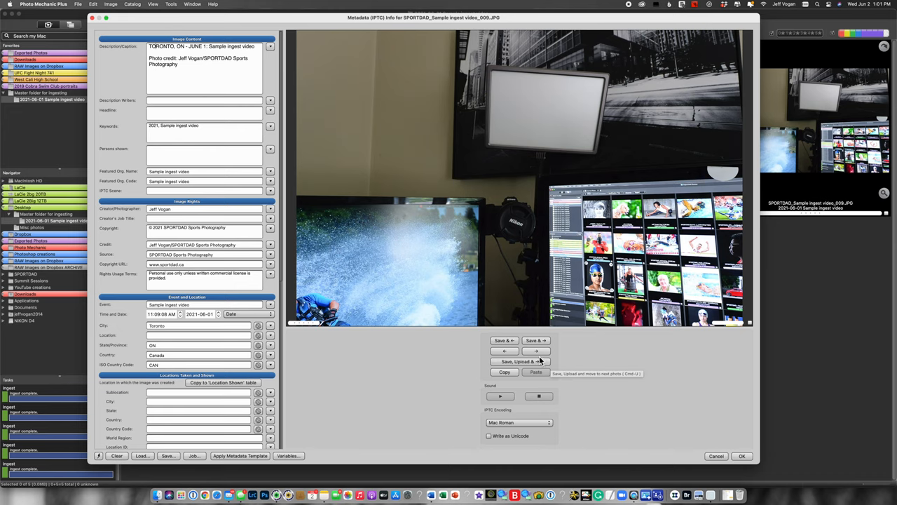
Add the keywords 'athlete' and 'waterskiing' to the waterskier photo's Keywords field.
{"action": "left_click", "coordinate": [535, 350]}
{"action": "type", "text": ", a"}
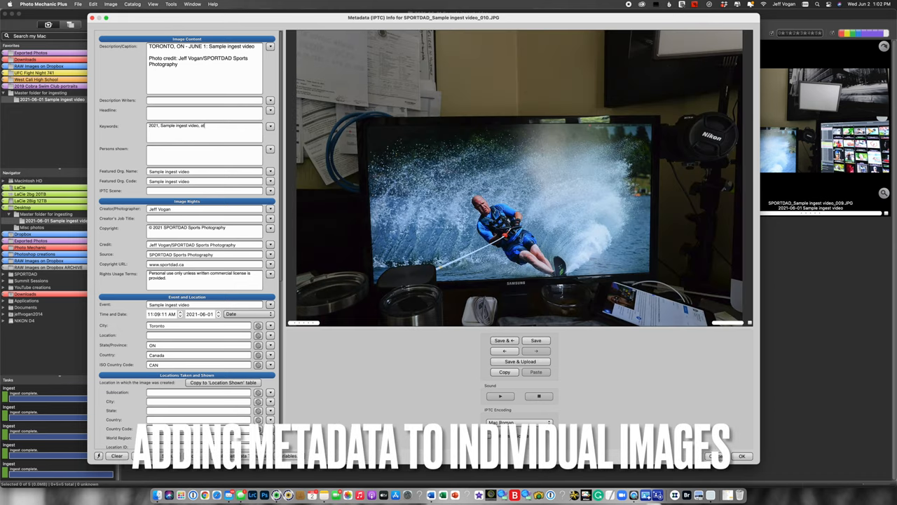
{"action": "type", "text": "thlete, water, lake,"}
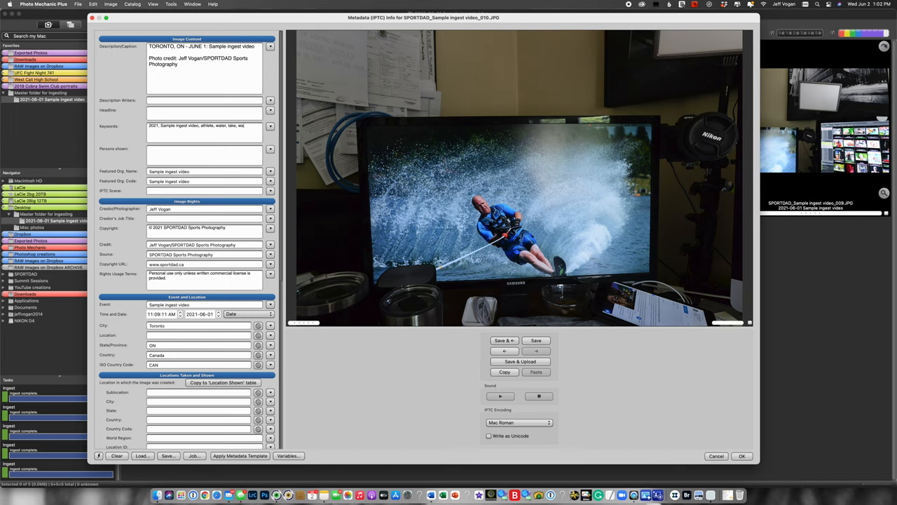
{"action": "type", "text": "waterskiing"}
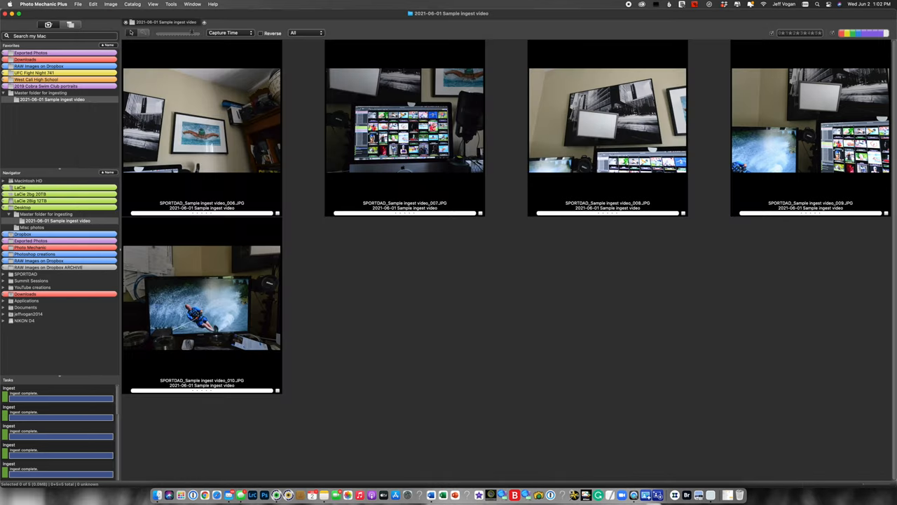
{"action": "mouse_move", "coordinate": [536, 193]}
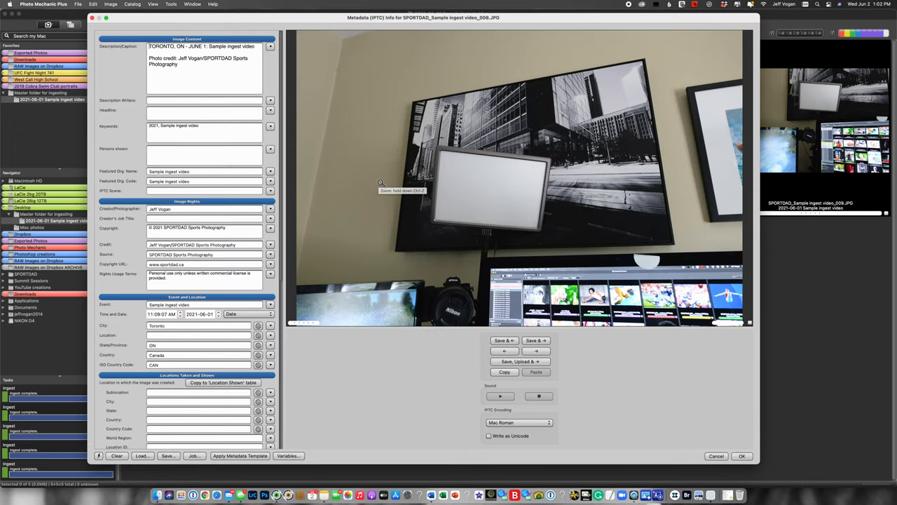
Step through the remaining photos and confirm the metadata edits with OK.
{"action": "left_click", "coordinate": [535, 351]}
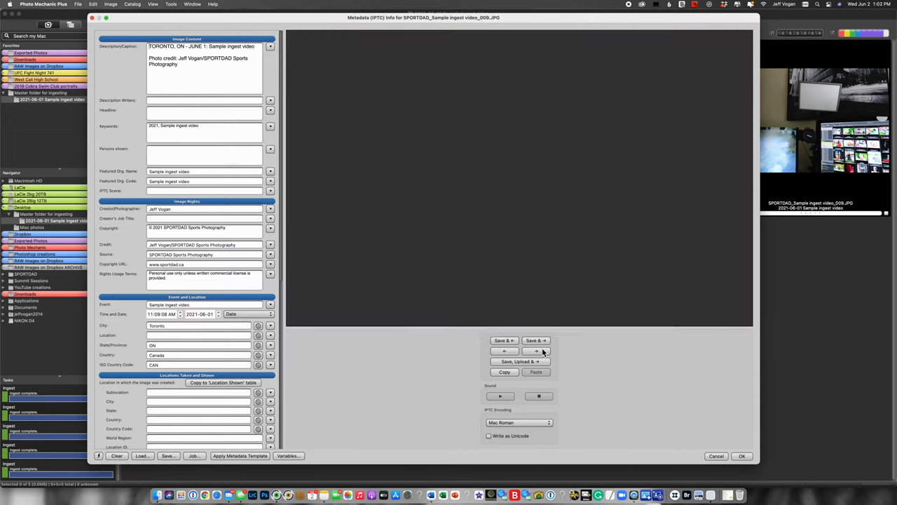
{"action": "left_click", "coordinate": [536, 350]}
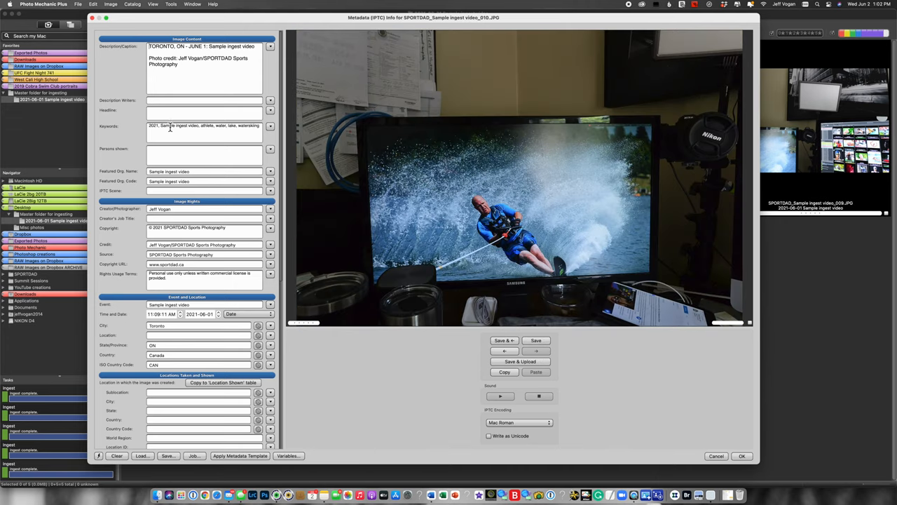
{"action": "left_click", "coordinate": [742, 457]}
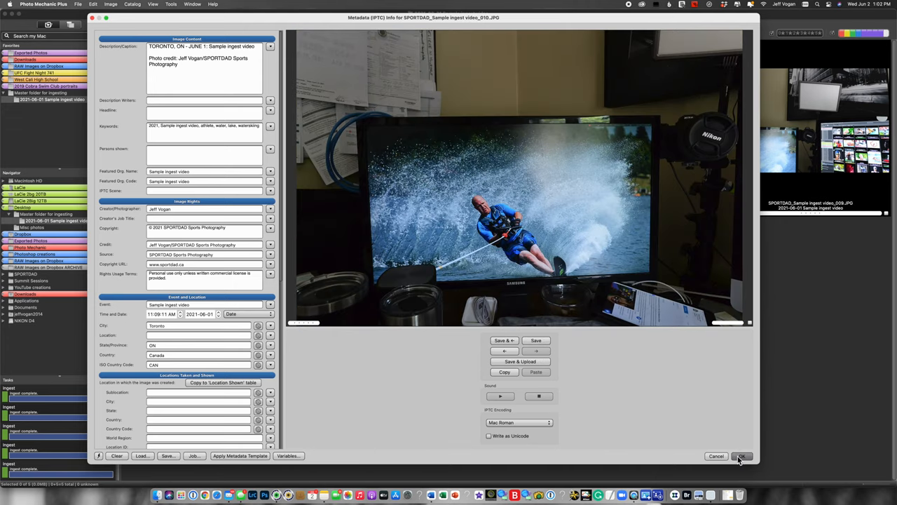
{"action": "left_click", "coordinate": [742, 456]}
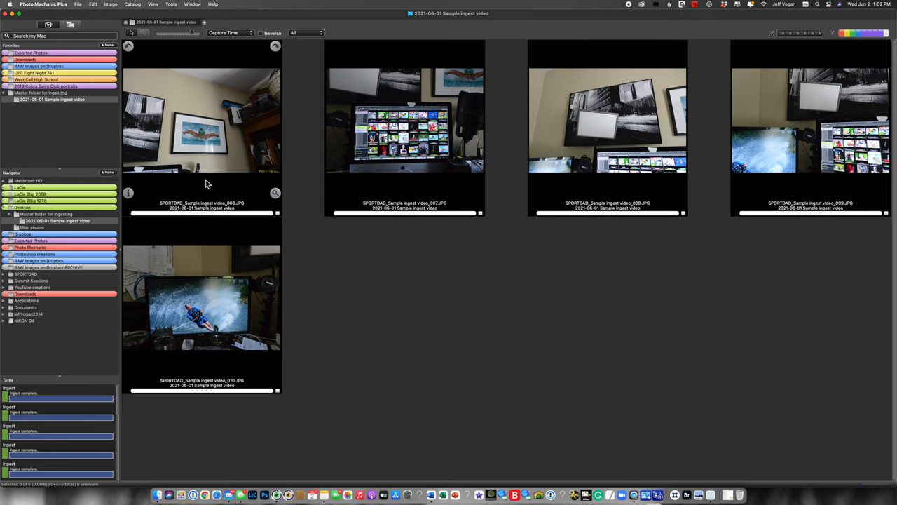
{"action": "mouse_move", "coordinate": [121, 14]}
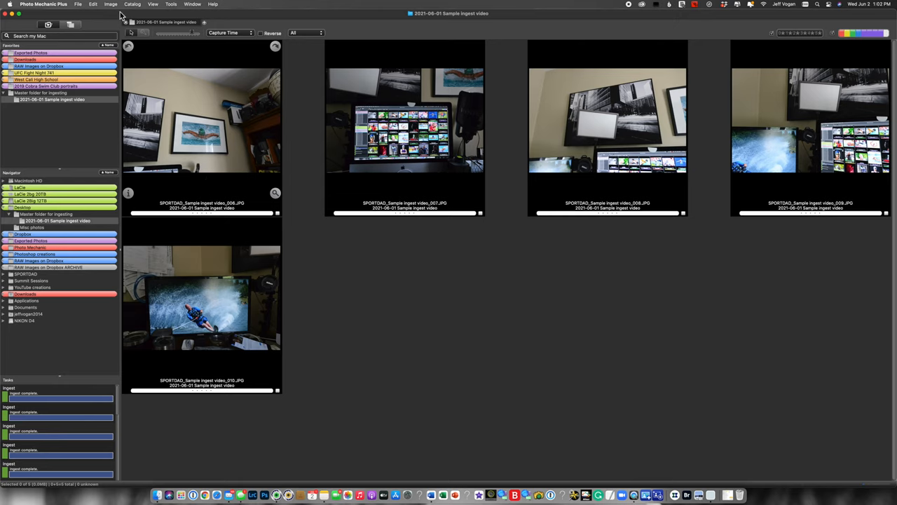
Reopen the Ingest window from the File menu with the earlier card and destination settings.
{"action": "left_click", "coordinate": [70, 6]}
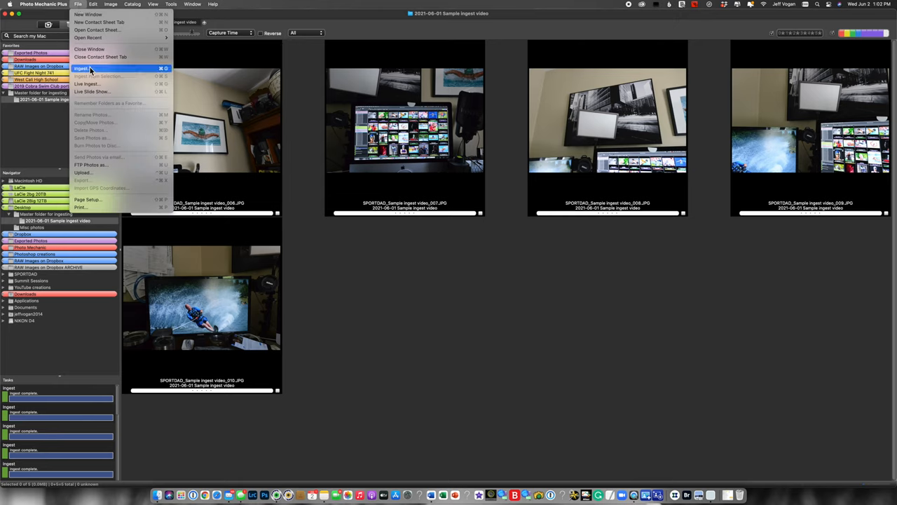
{"action": "left_click", "coordinate": [78, 67]}
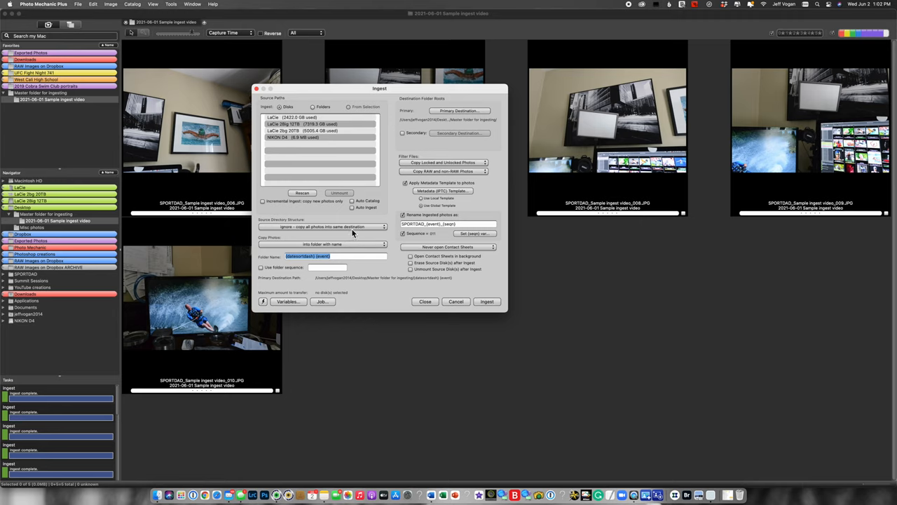
{"action": "mouse_move", "coordinate": [387, 132]}
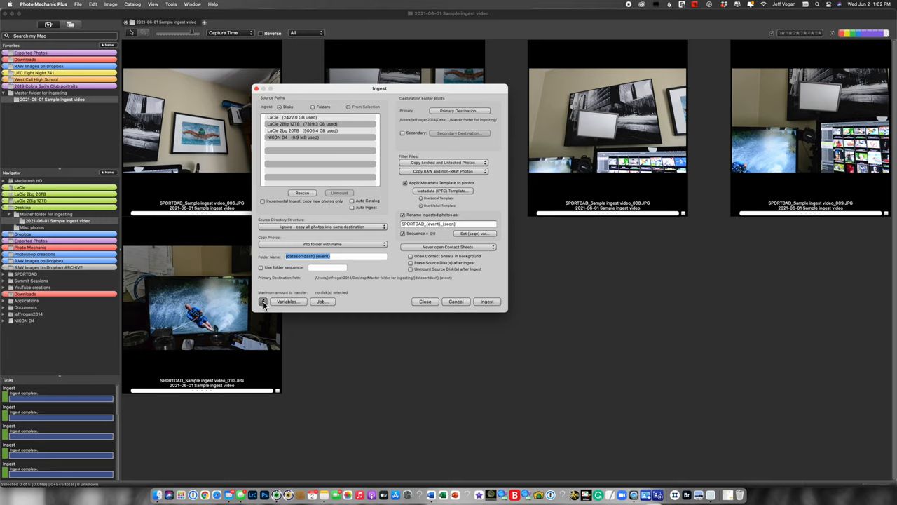
Save the current ingest settings as a snapshot named '00 Start with this one'.
{"action": "left_click", "coordinate": [264, 302]}
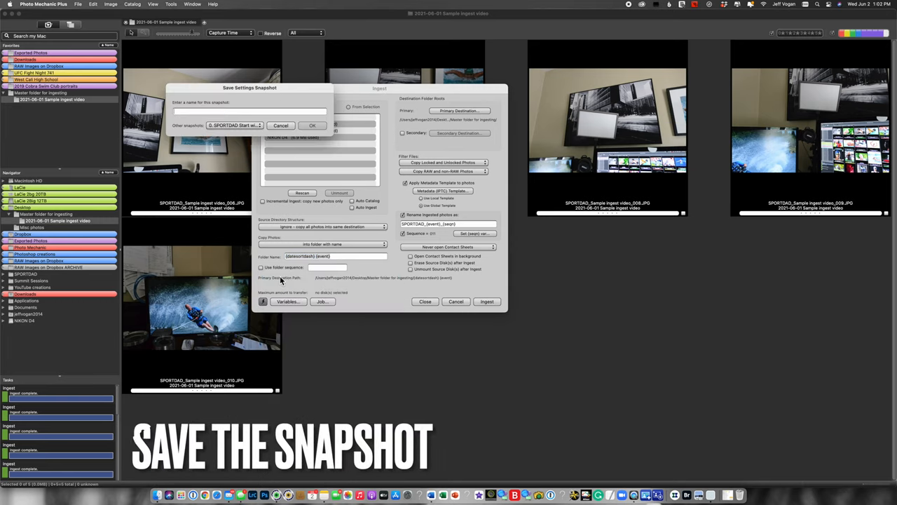
{"action": "type", "text": "00 Start wi"}
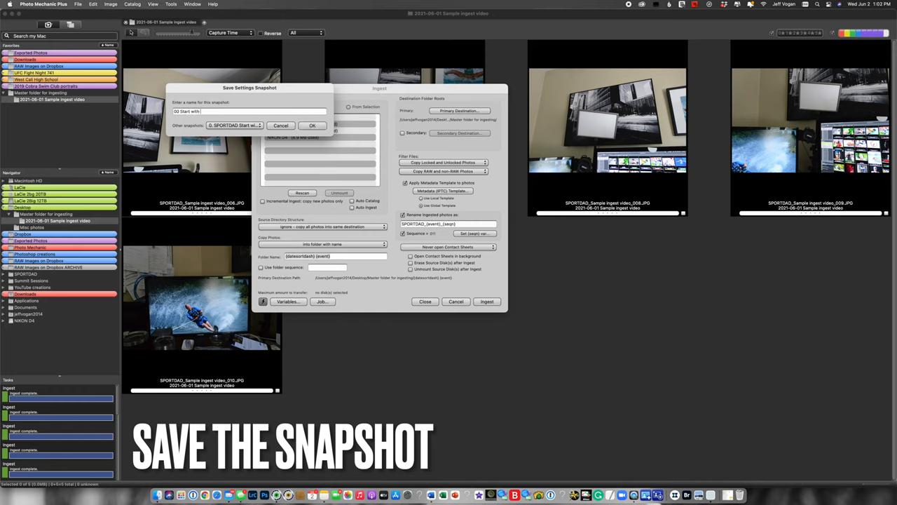
{"action": "type", "text": "this one"}
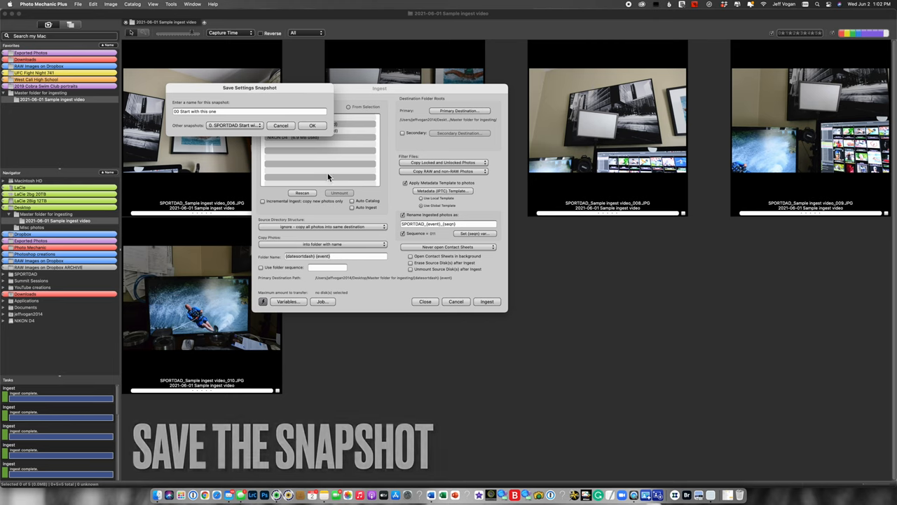
{"action": "left_click", "coordinate": [311, 125]}
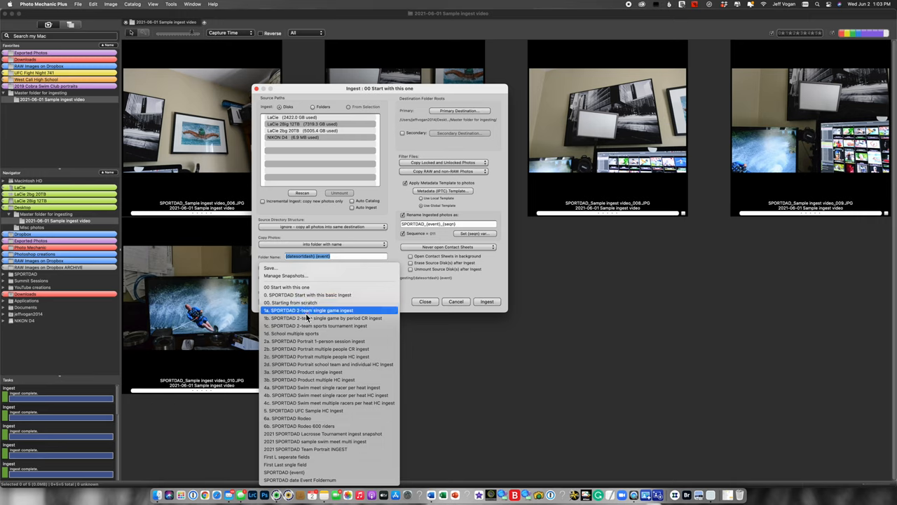
Load the '00 Start with this one' snapshot from the snapshot menu.
{"action": "left_click", "coordinate": [328, 316]}
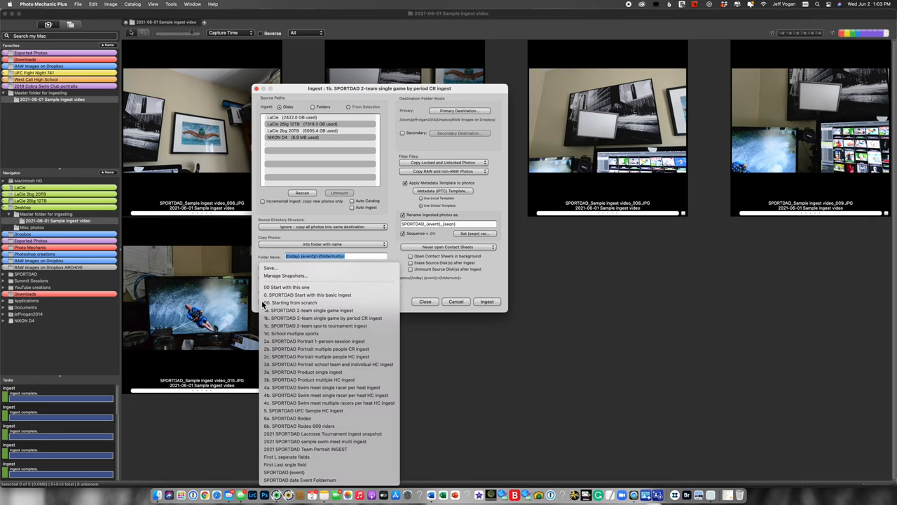
{"action": "mouse_move", "coordinate": [287, 286]}
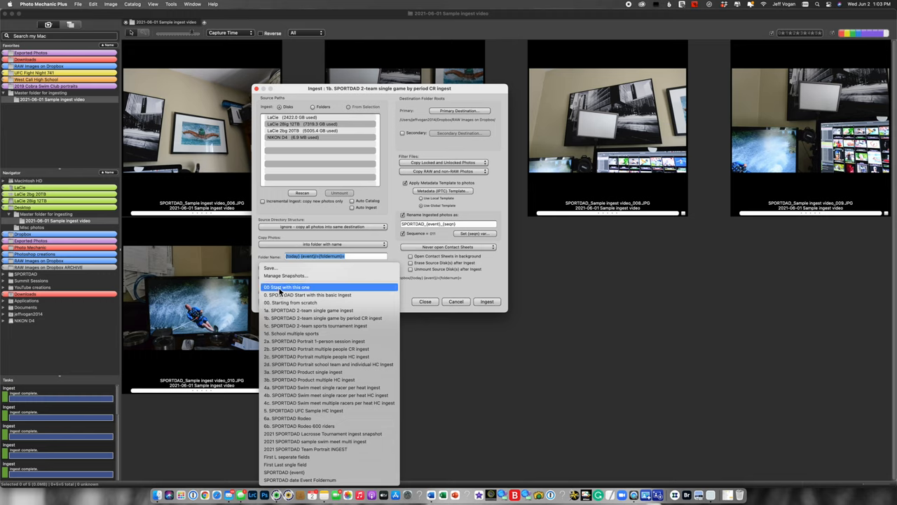
{"action": "left_click", "coordinate": [286, 286]}
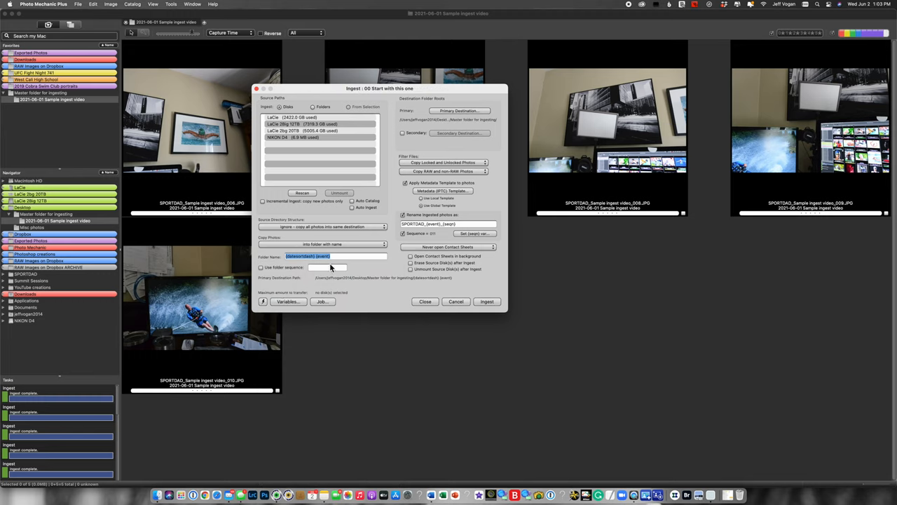